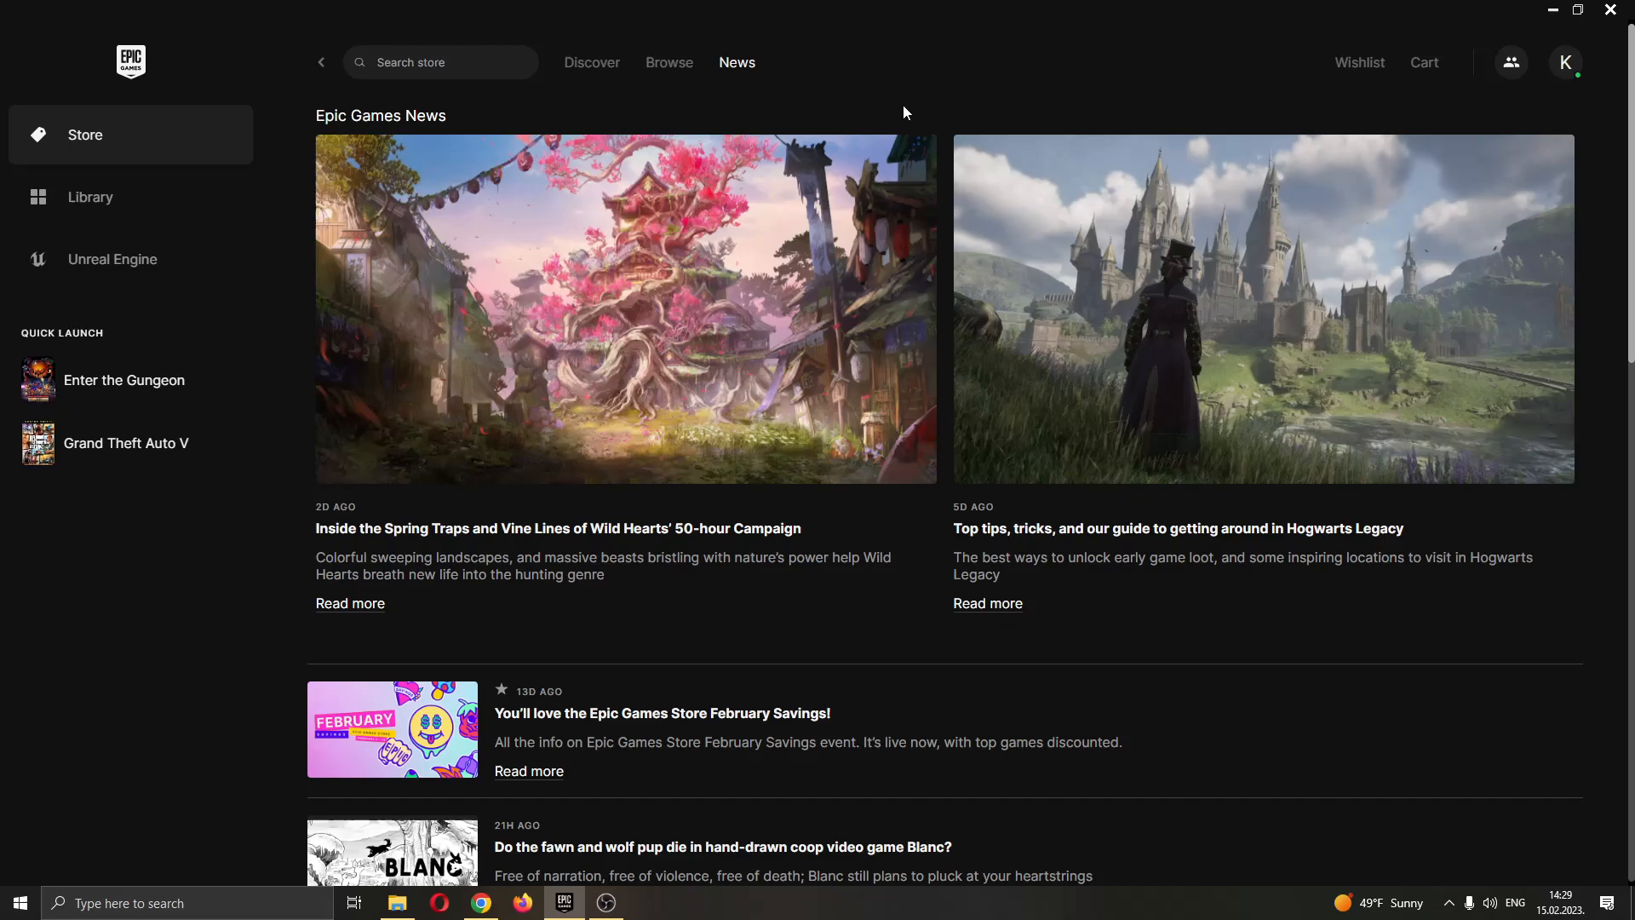
pyautogui.moveTo(980, 105)
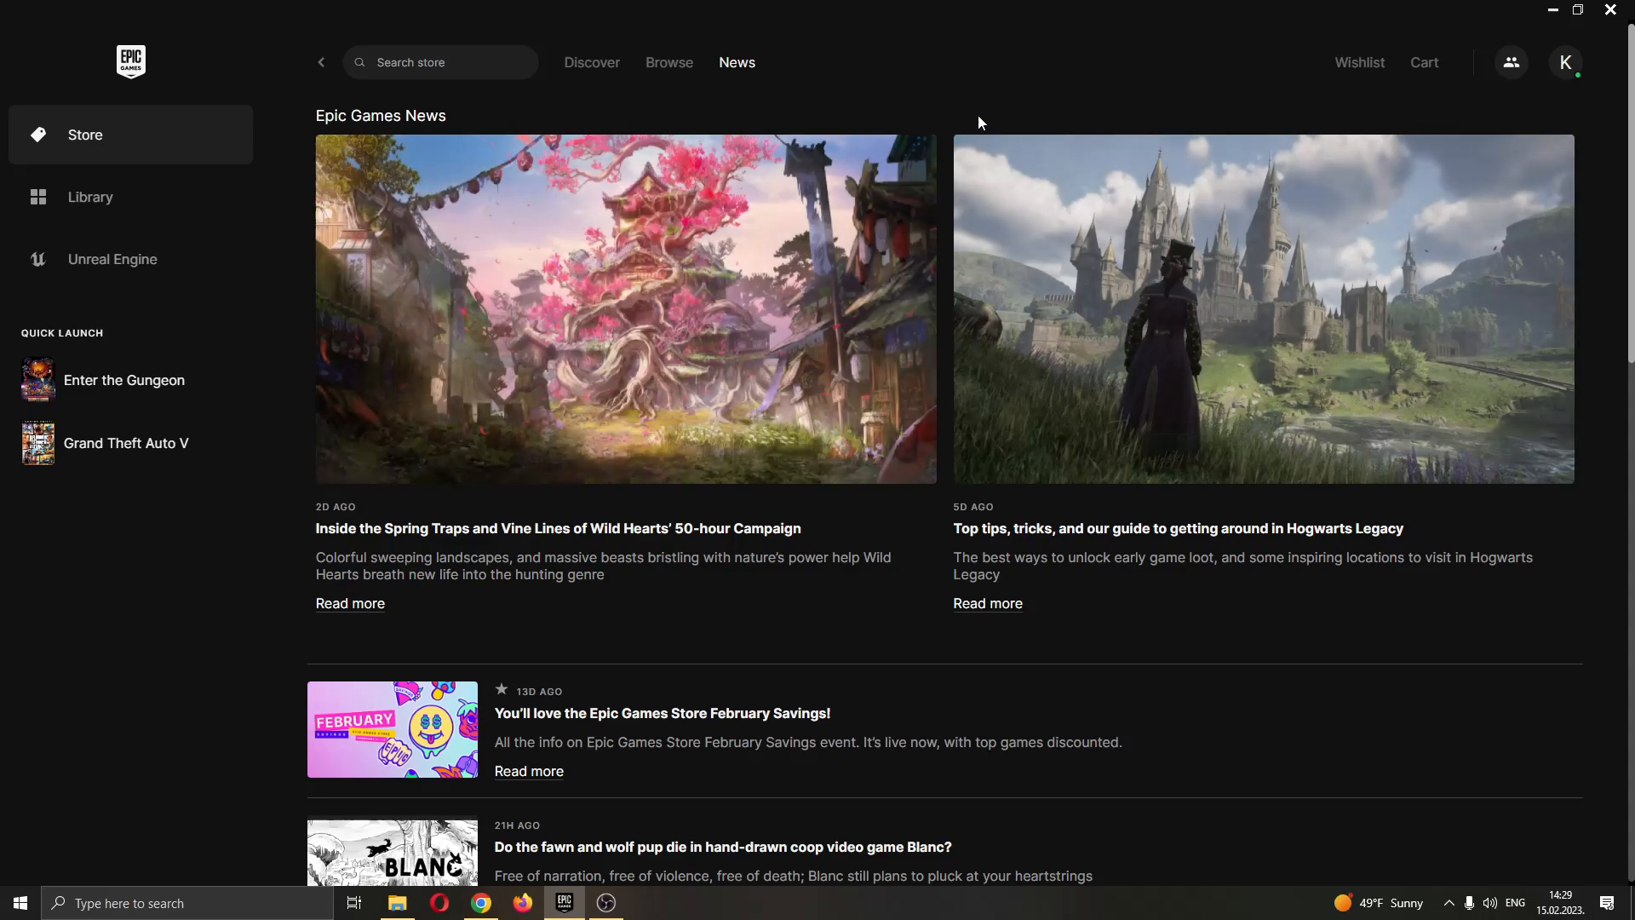
pyautogui.moveTo(999, 122)
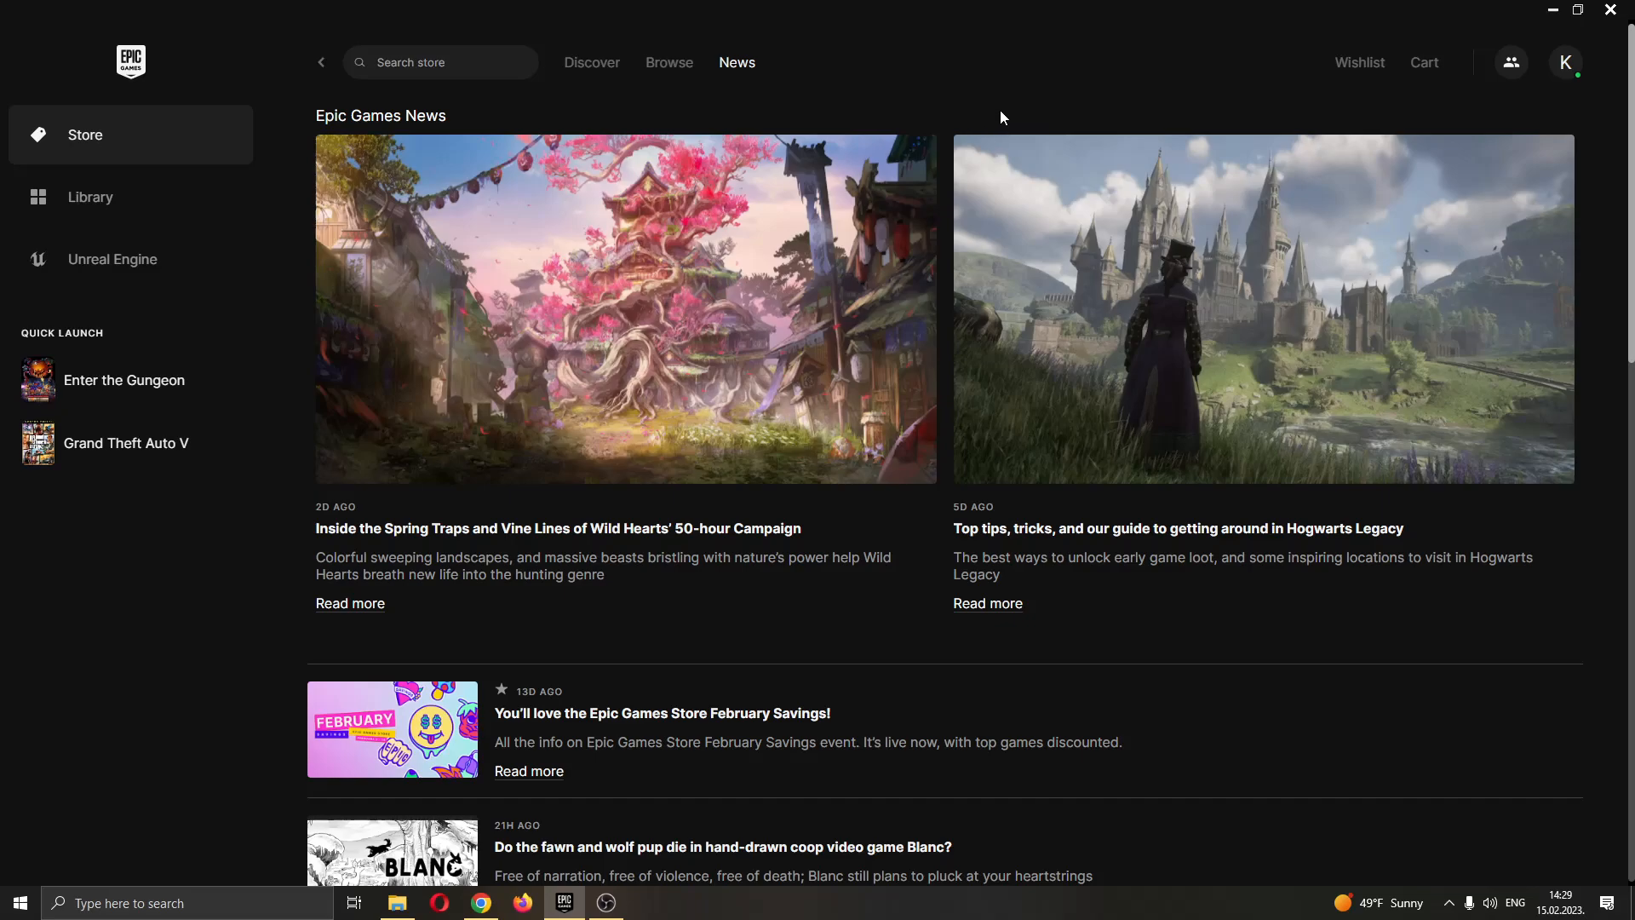
pyautogui.moveTo(1004, 101)
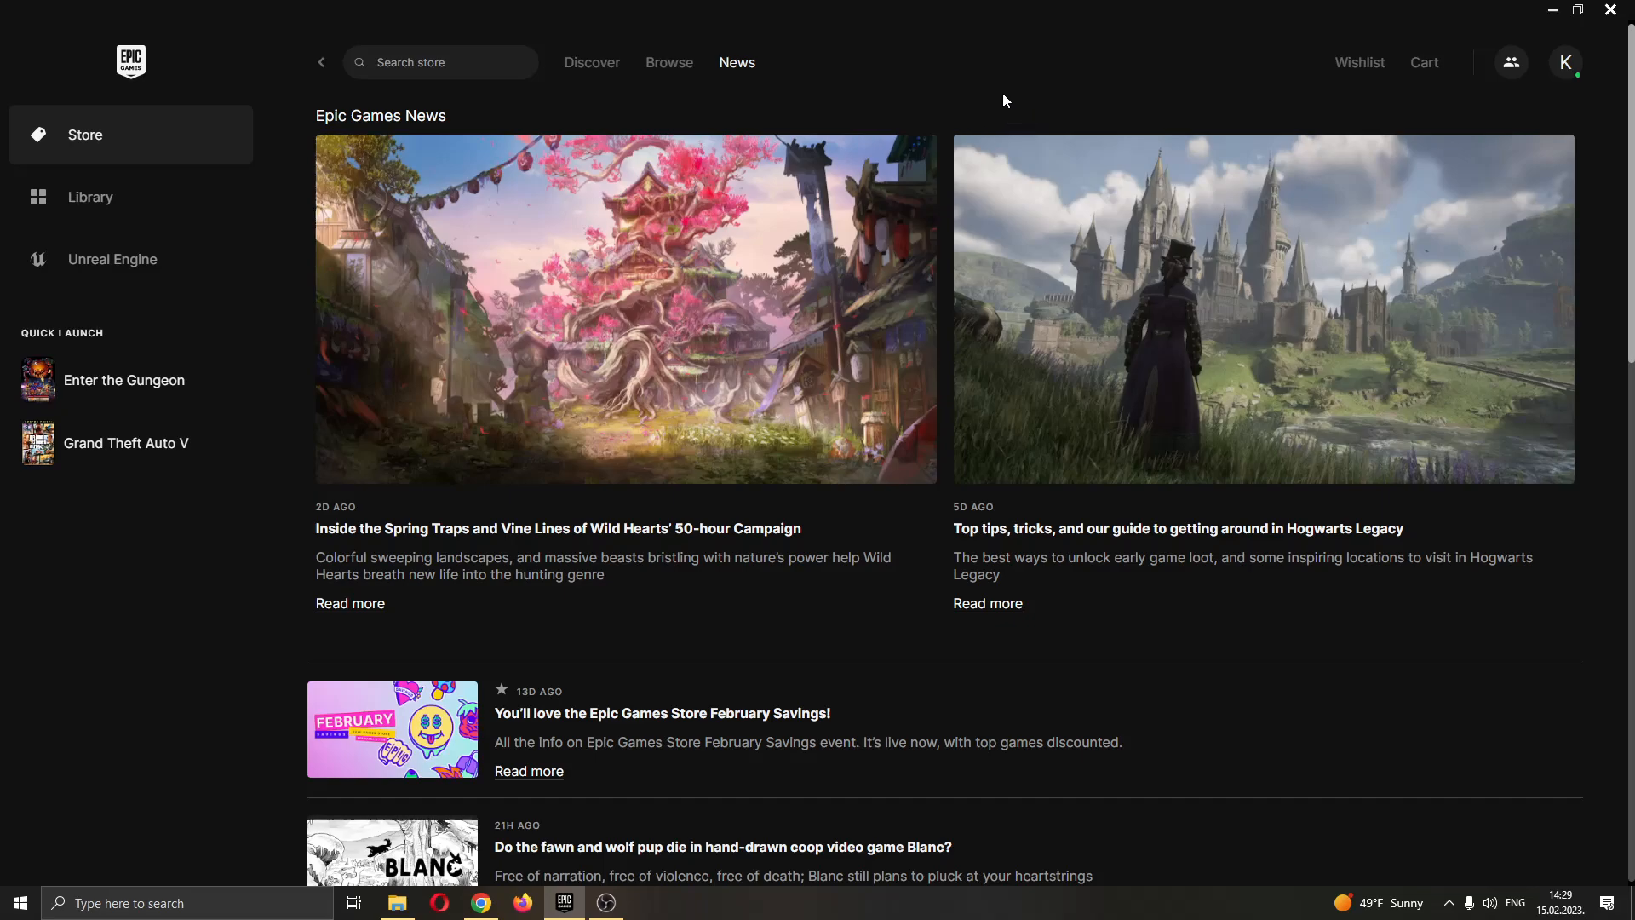
pyautogui.moveTo(989, 106)
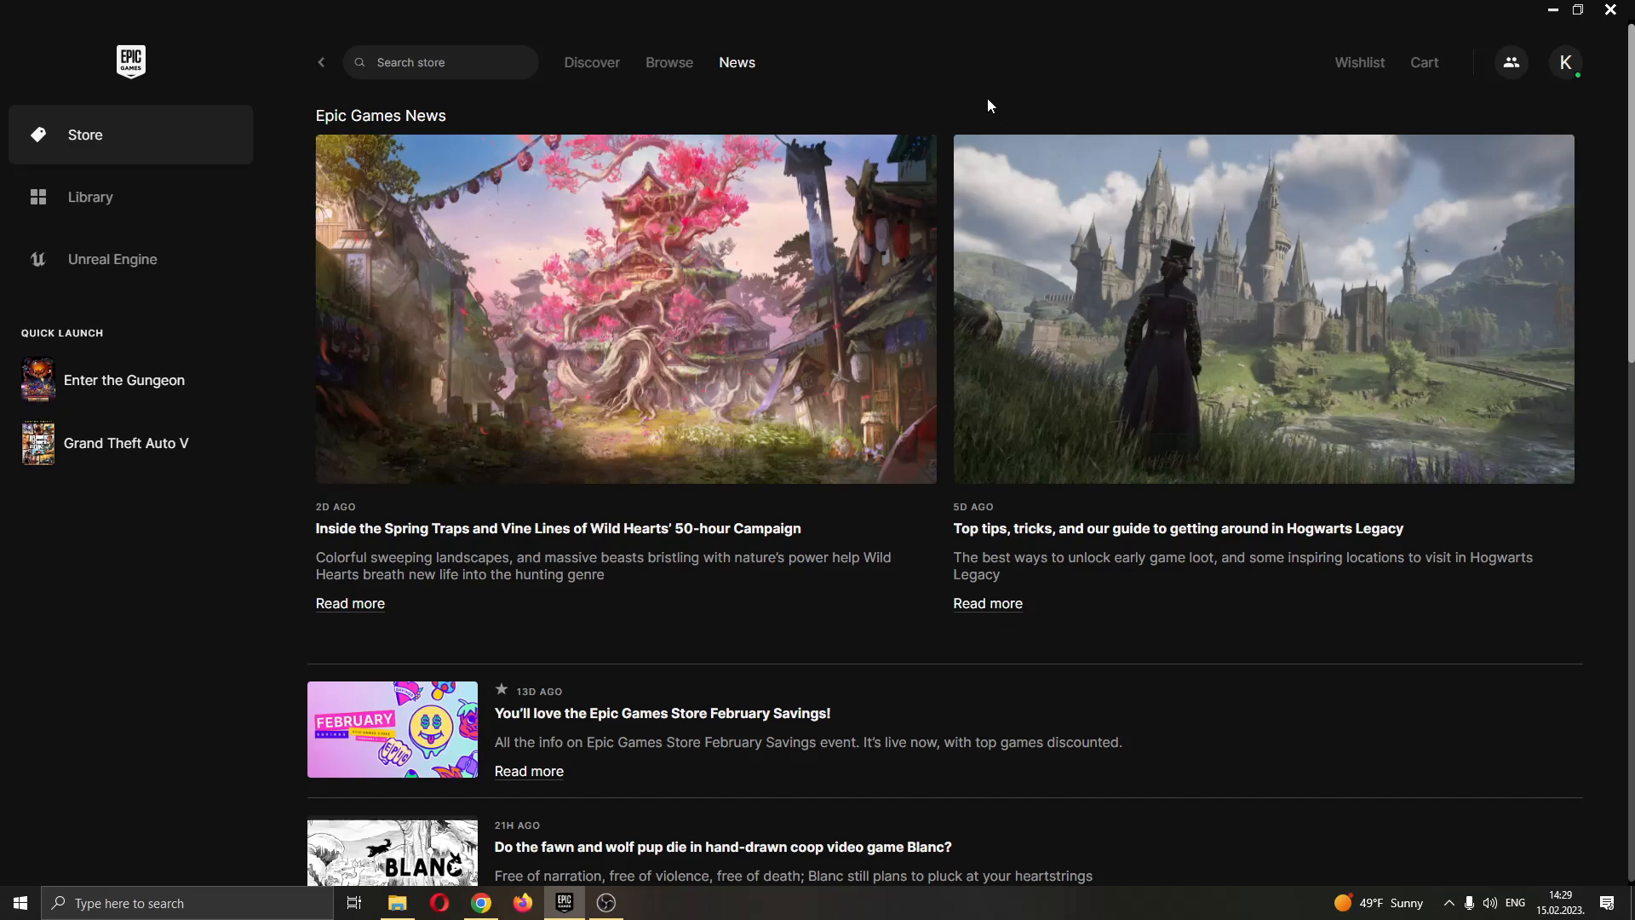
pyautogui.moveTo(89, 50)
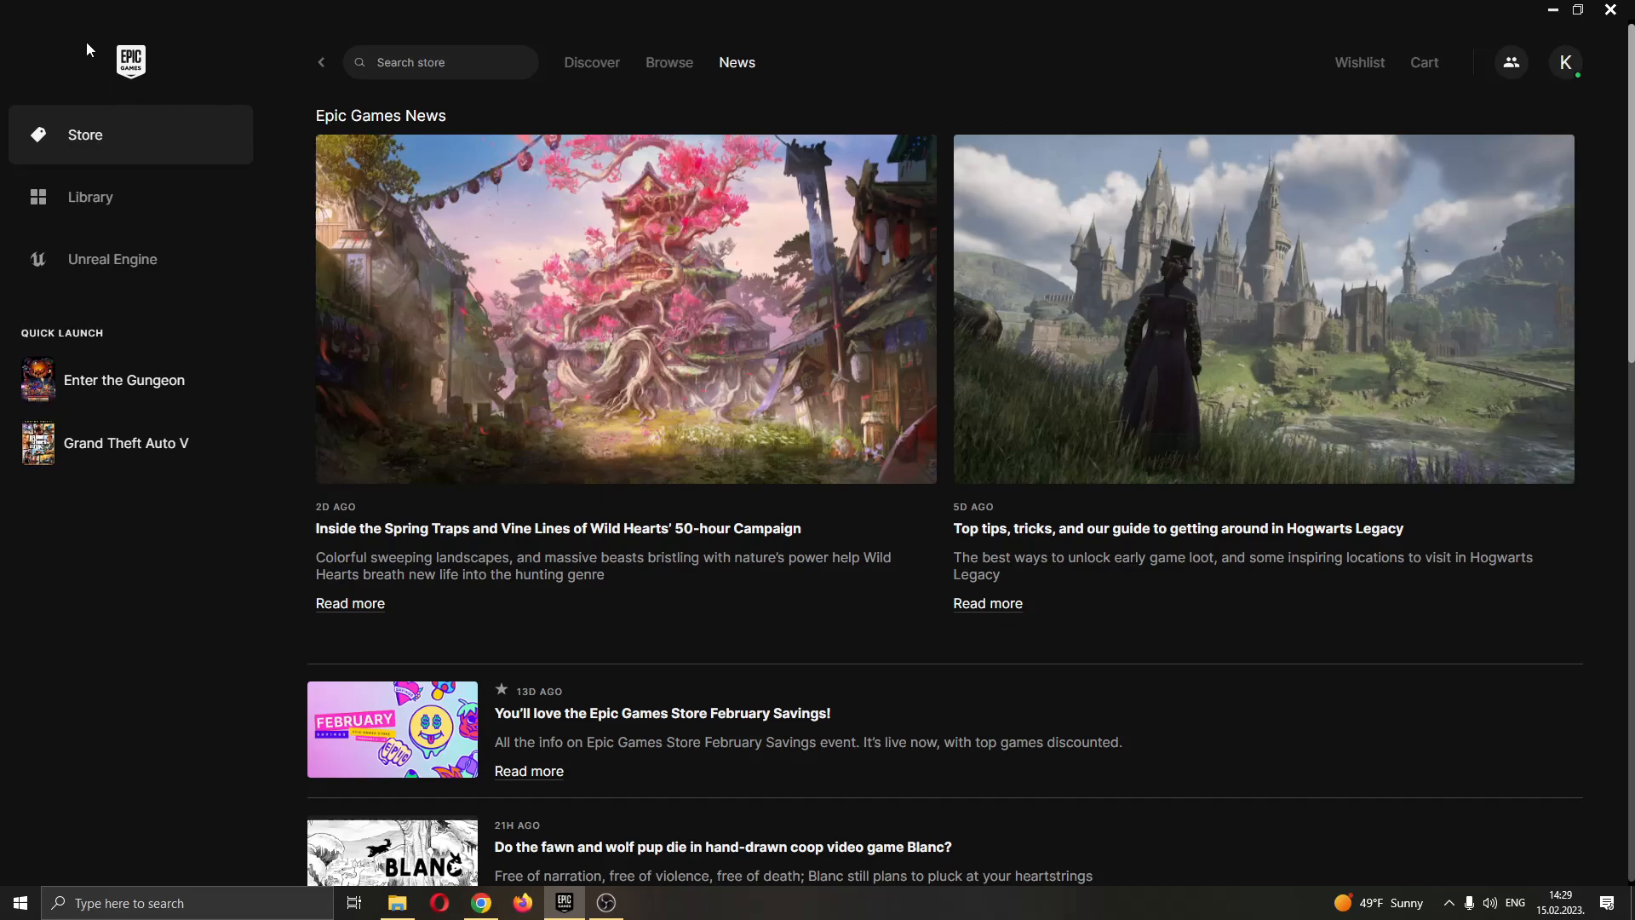
pyautogui.moveTo(189, 88)
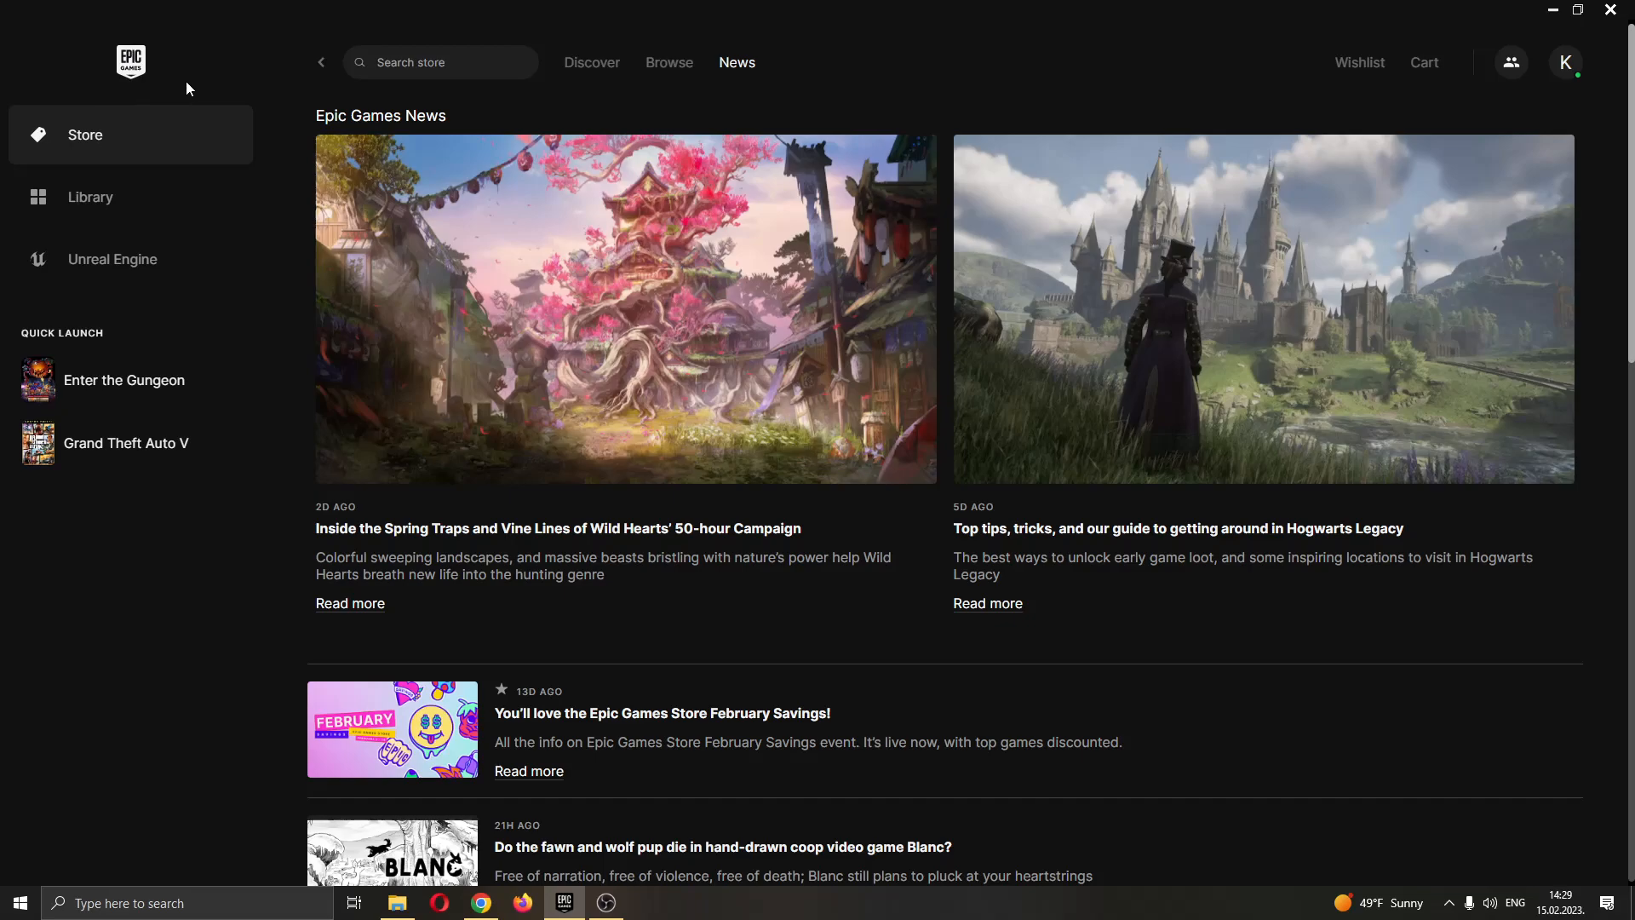
pyautogui.moveTo(266, 117)
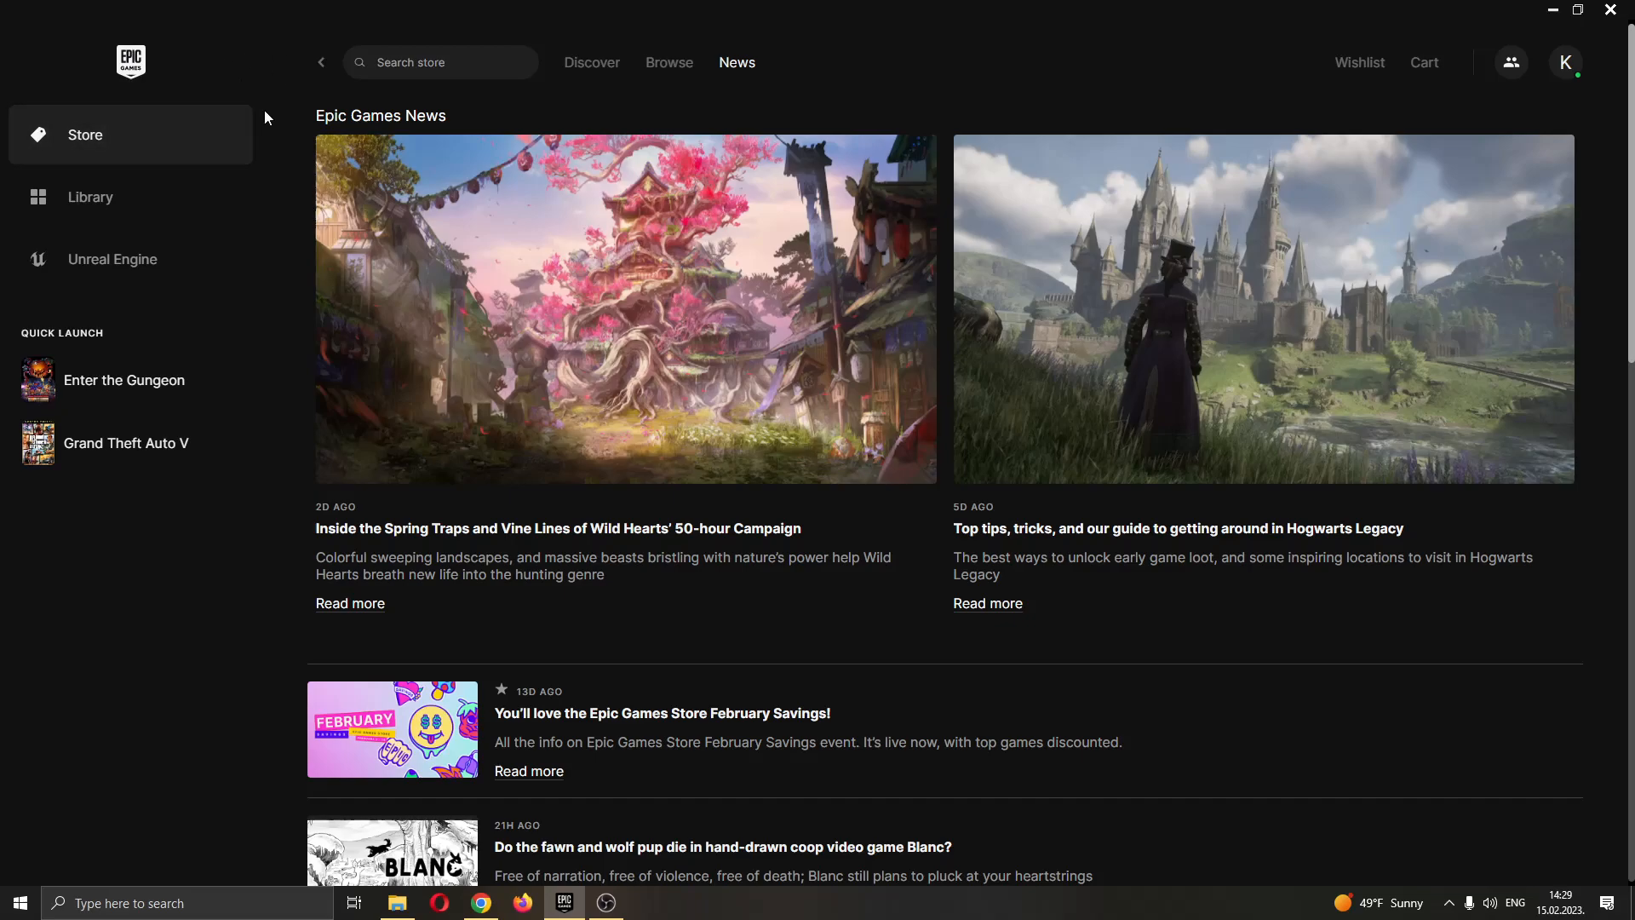
pyautogui.moveTo(999, 131)
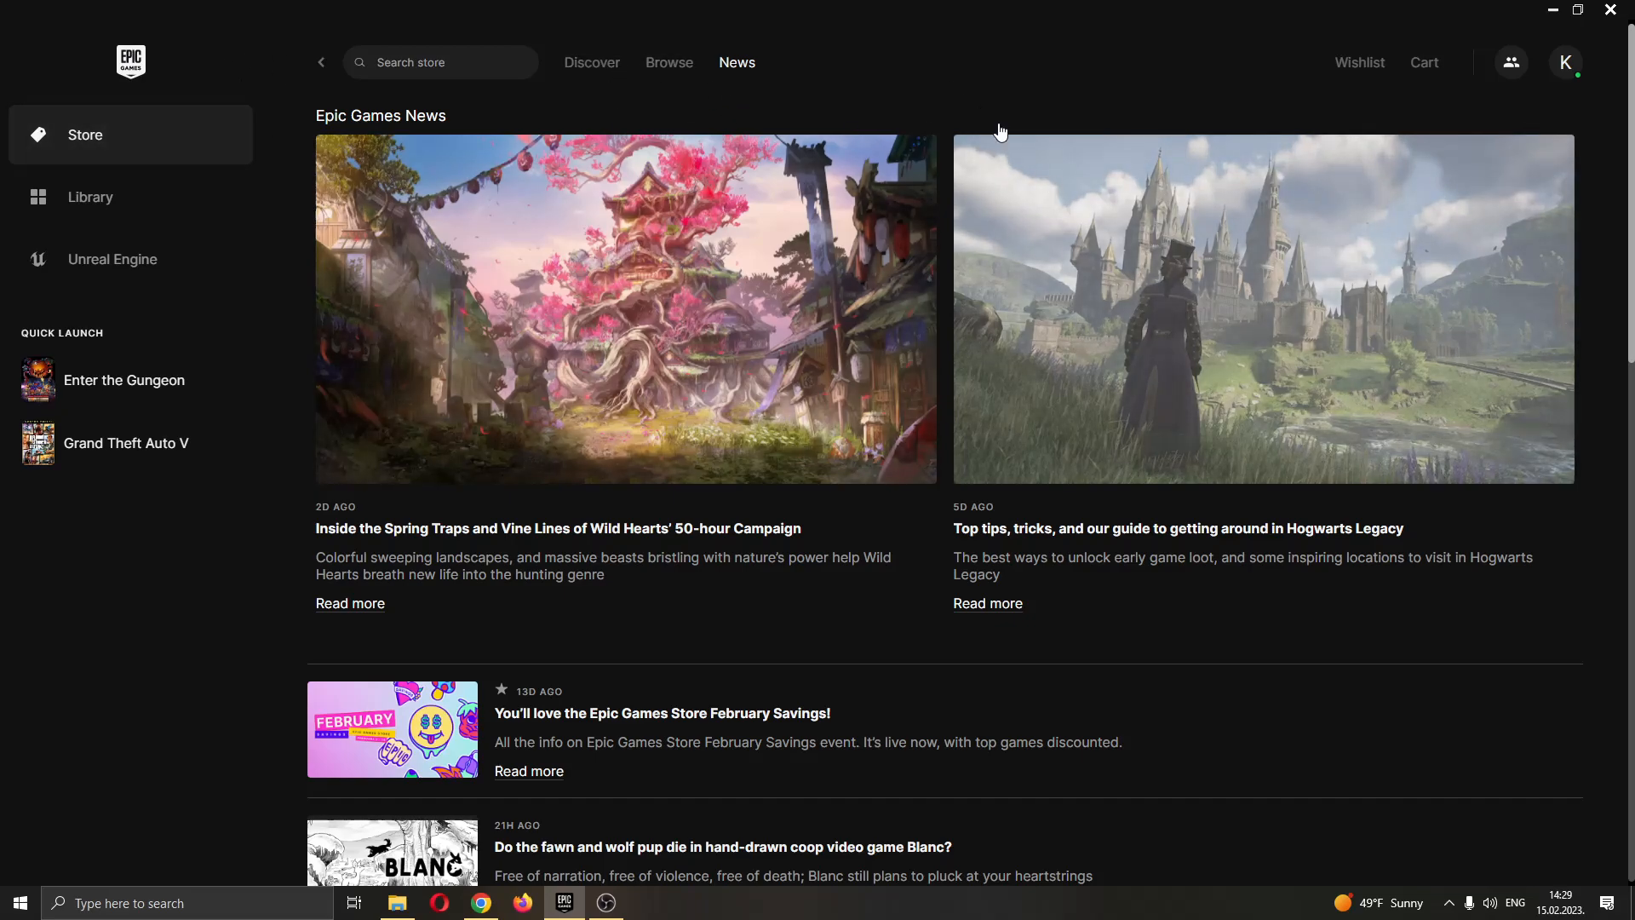
pyautogui.moveTo(160, 283)
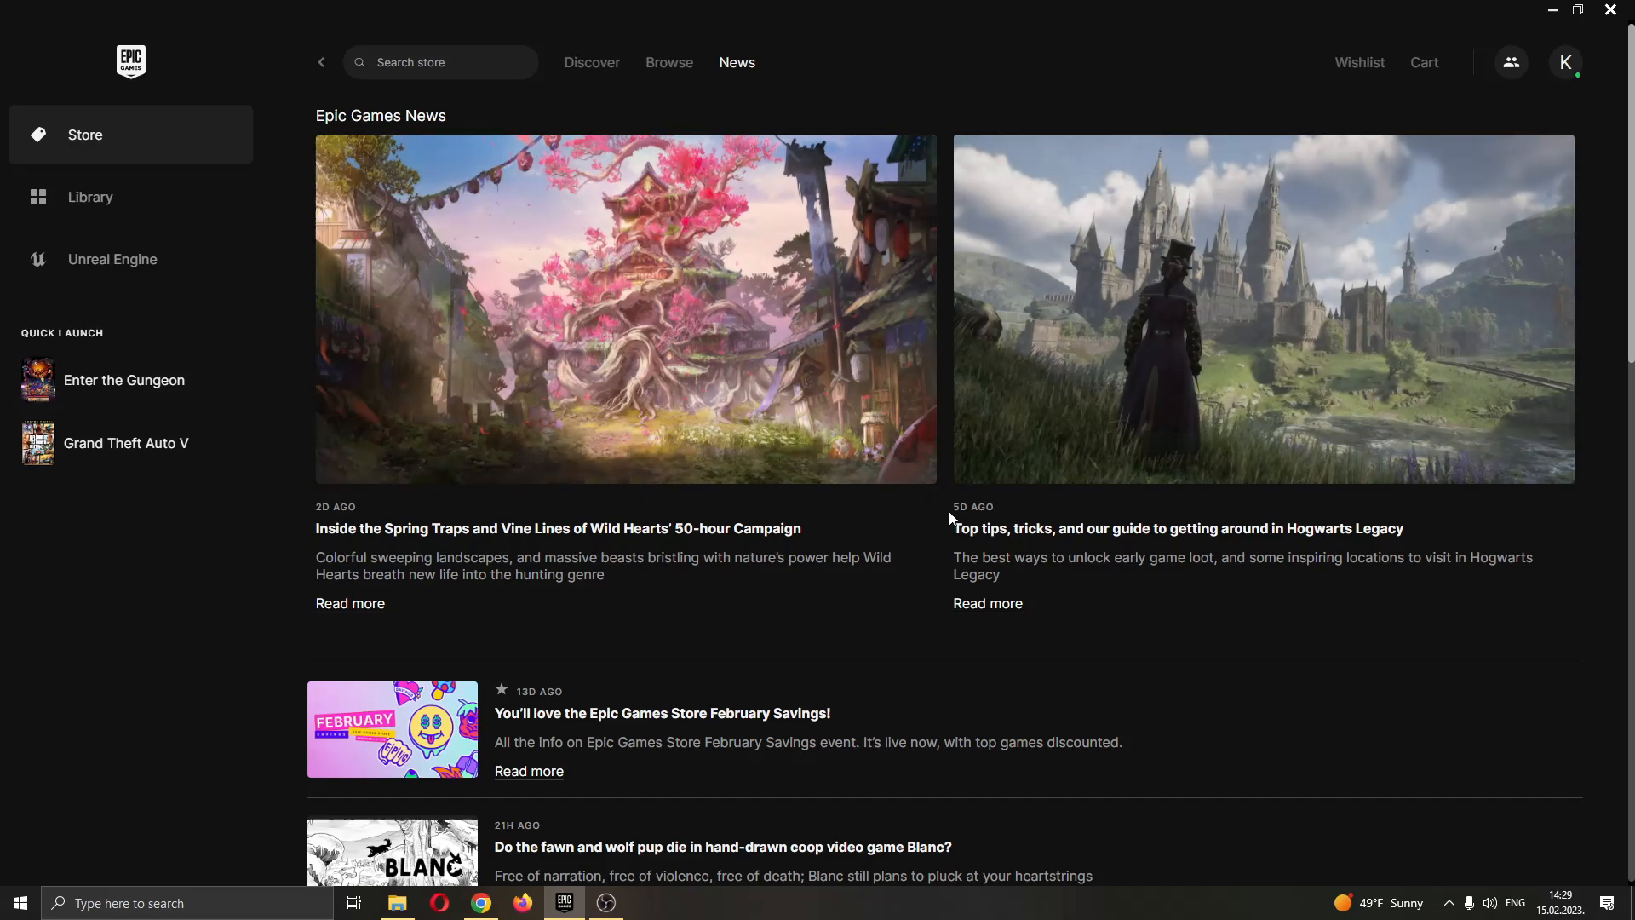
pyautogui.moveTo(975, 521)
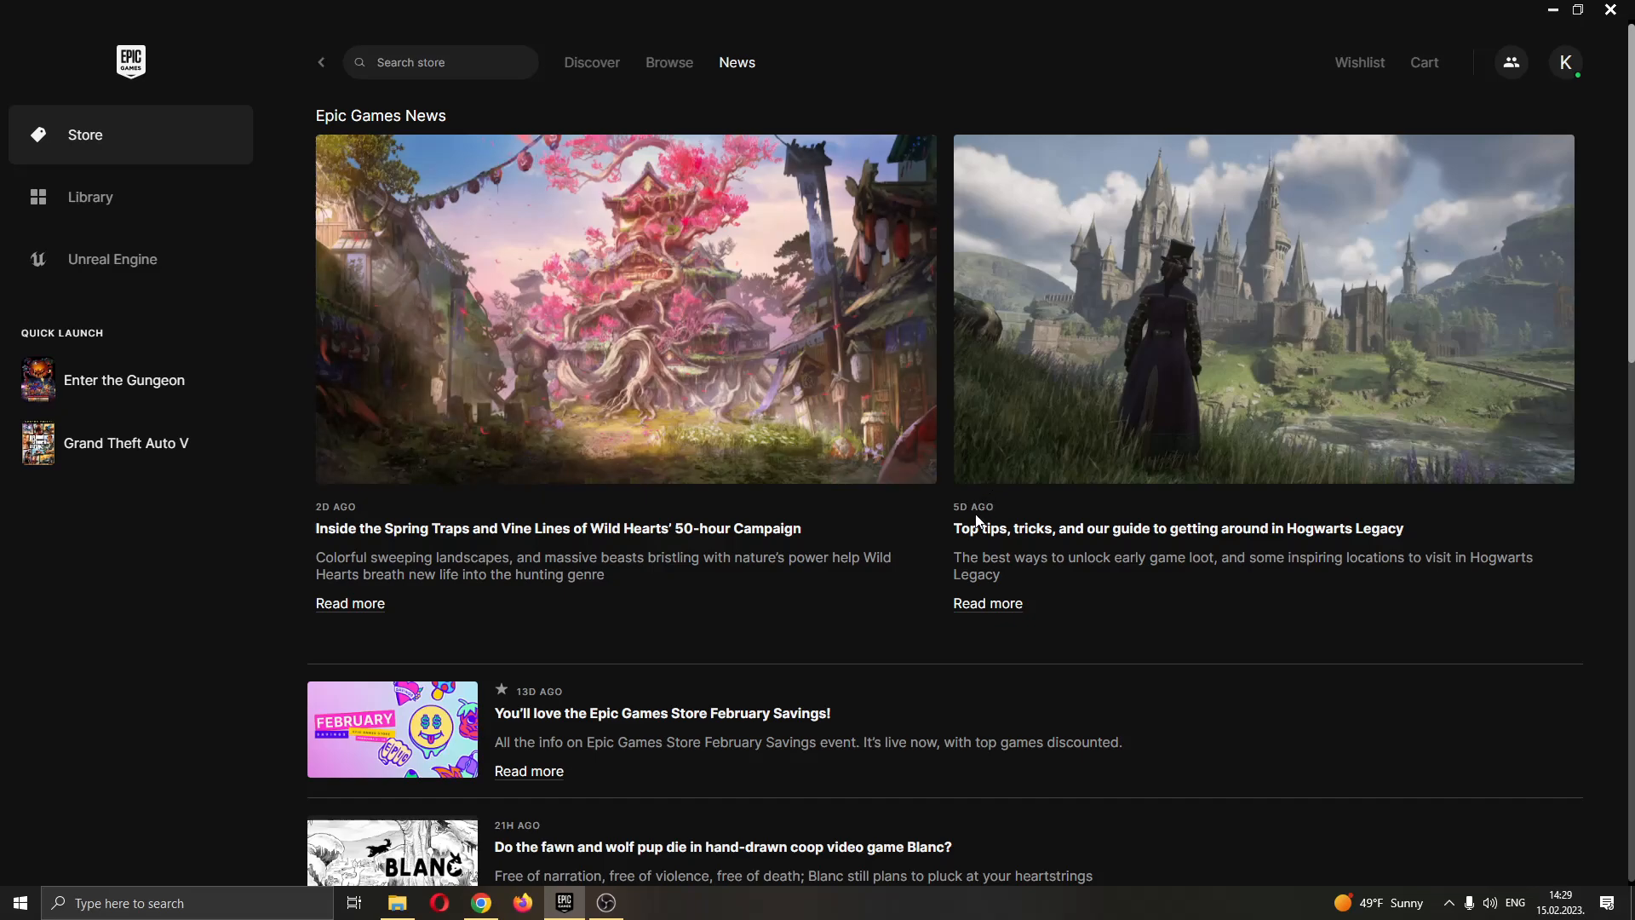
pyautogui.moveTo(1583, 45)
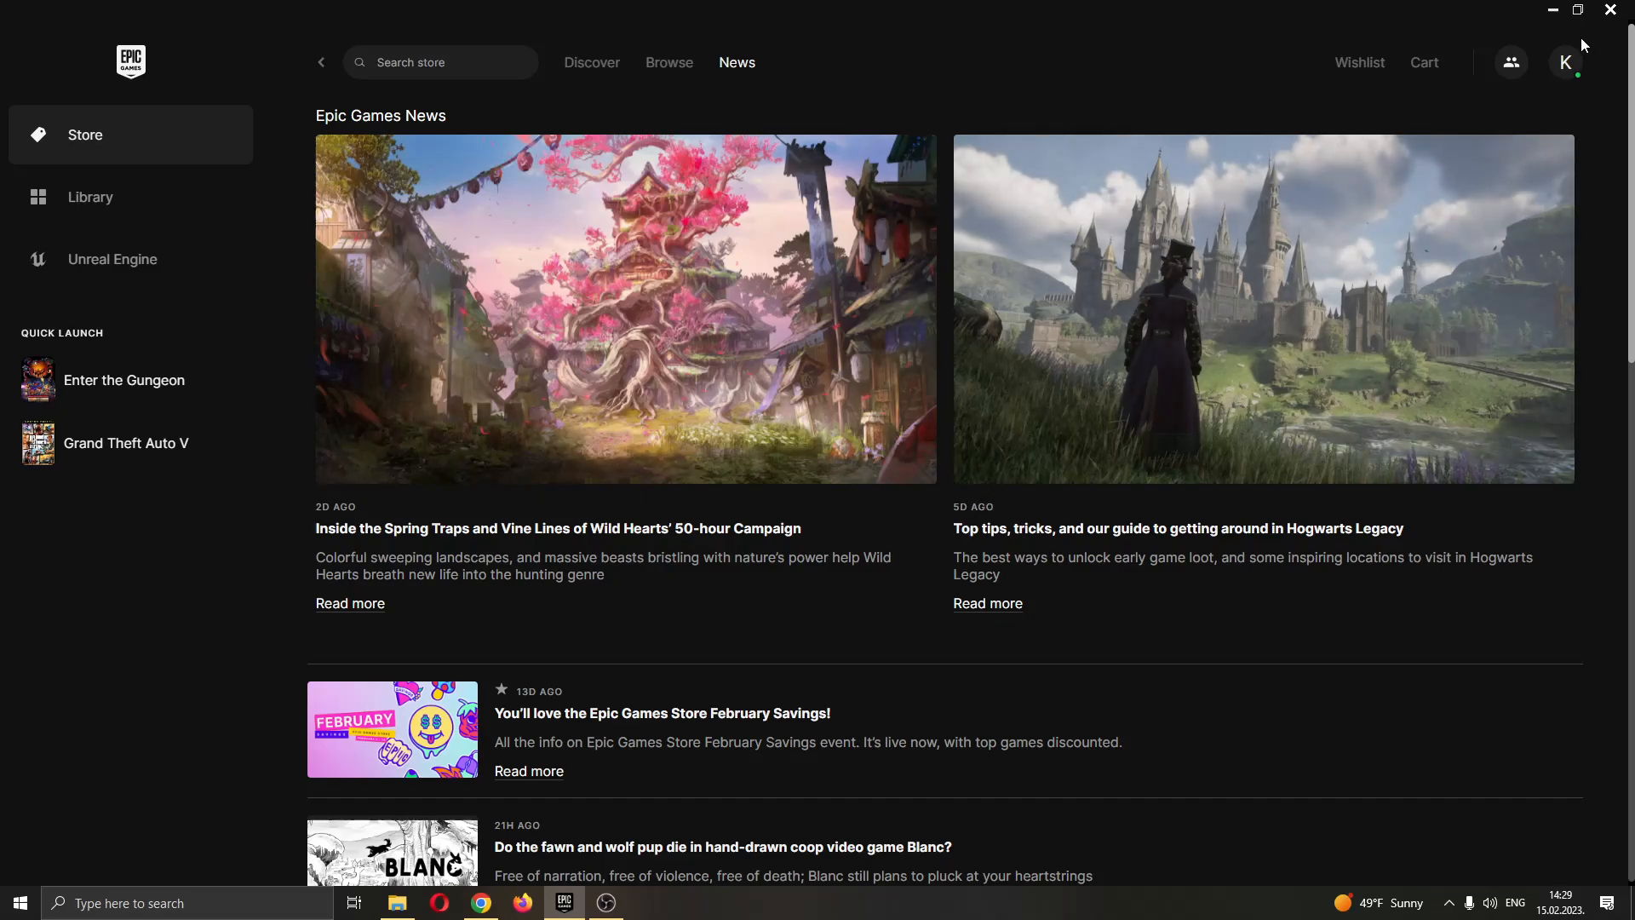
pyautogui.moveTo(1580, 74)
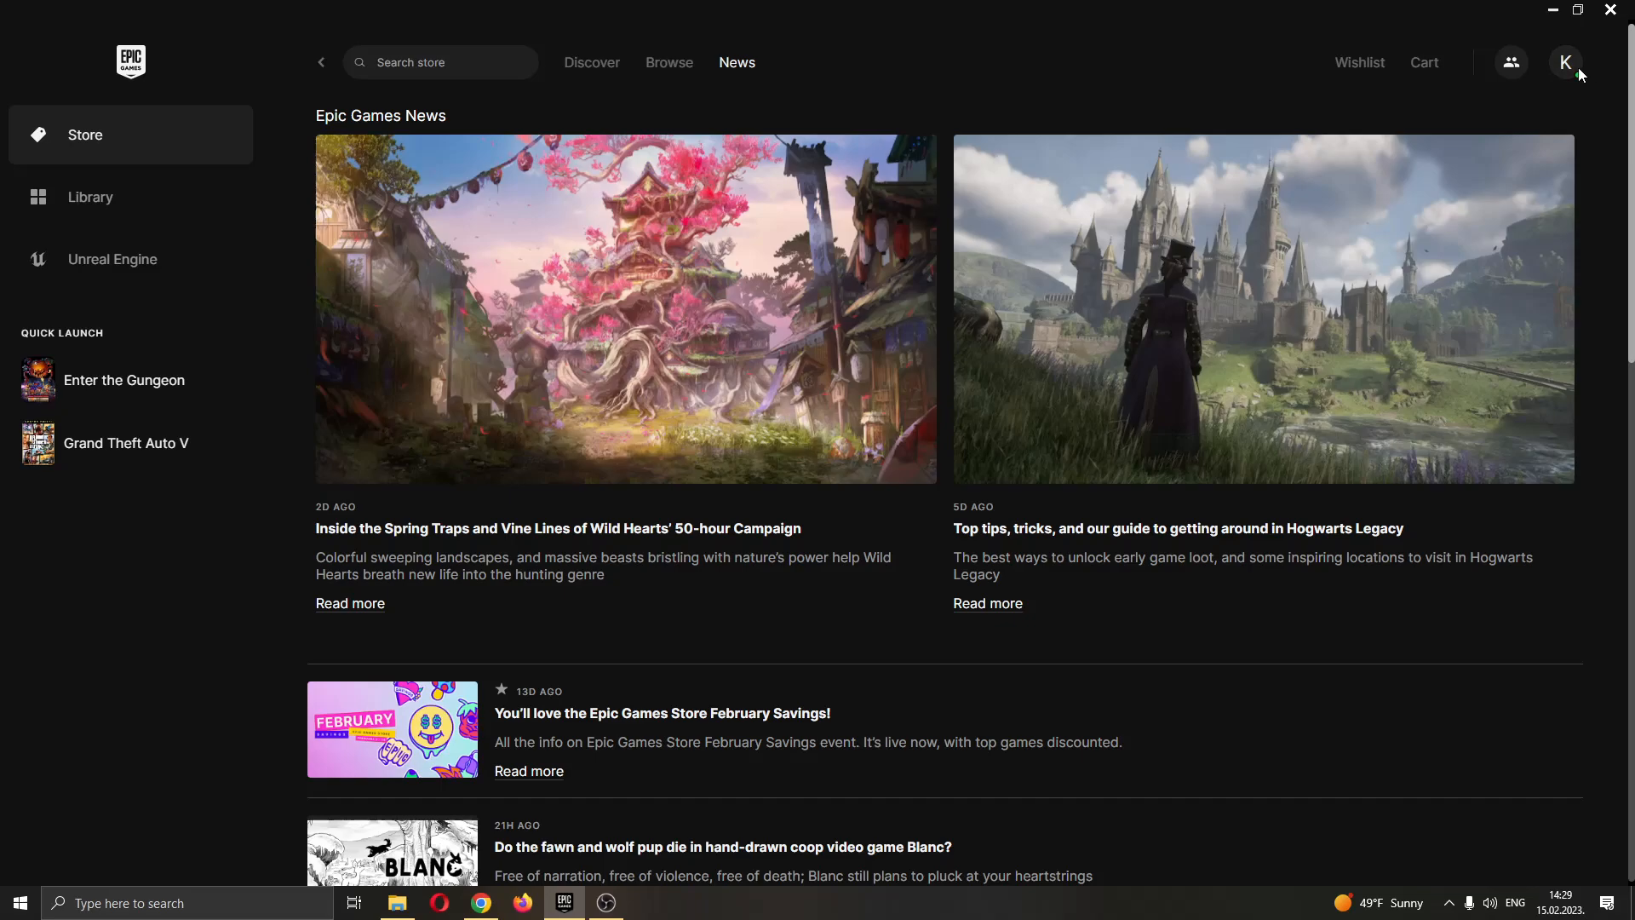
# - Open Account from the profile avatar menu to launch the Epic account page in the browser
pyautogui.click(1565, 61)
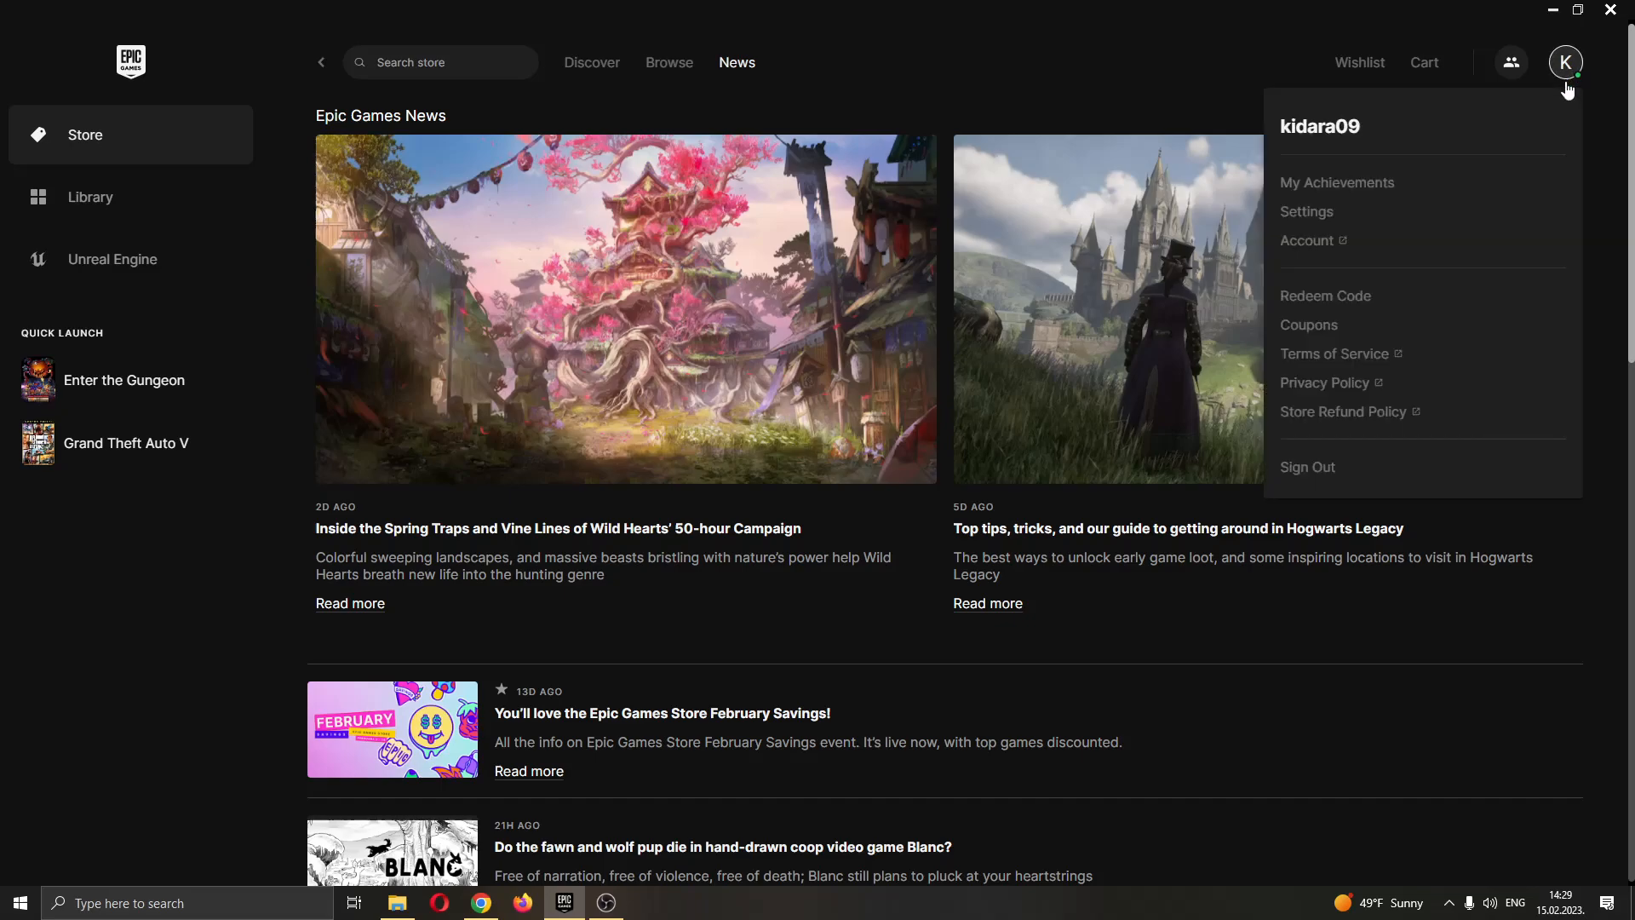
pyautogui.moveTo(1565, 78)
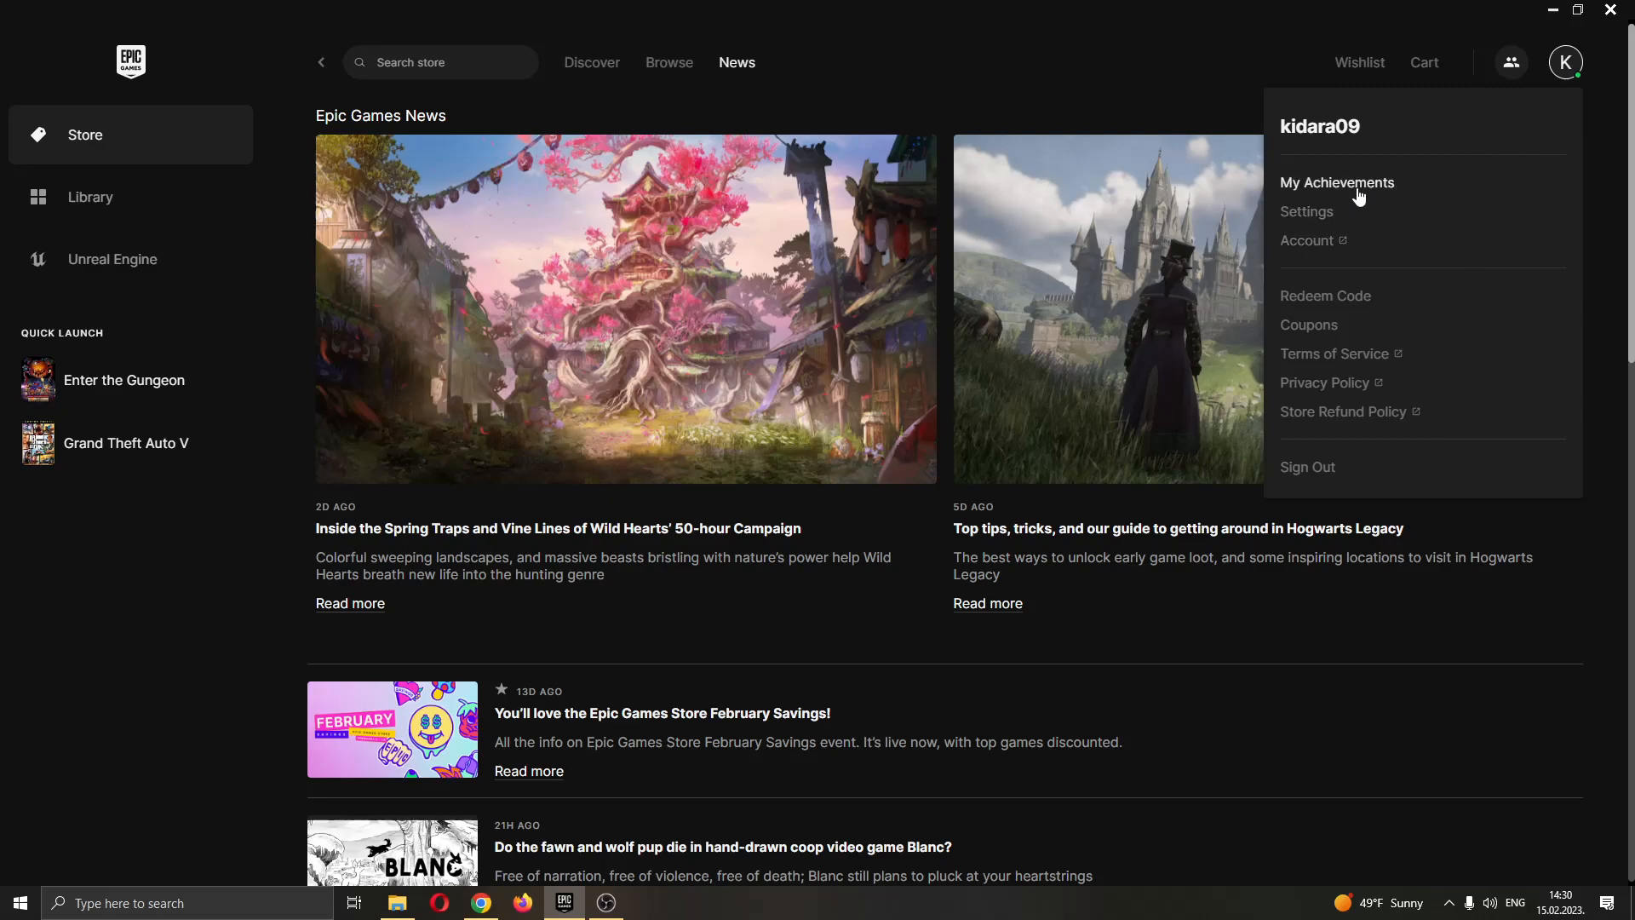
pyautogui.moveTo(1333, 219)
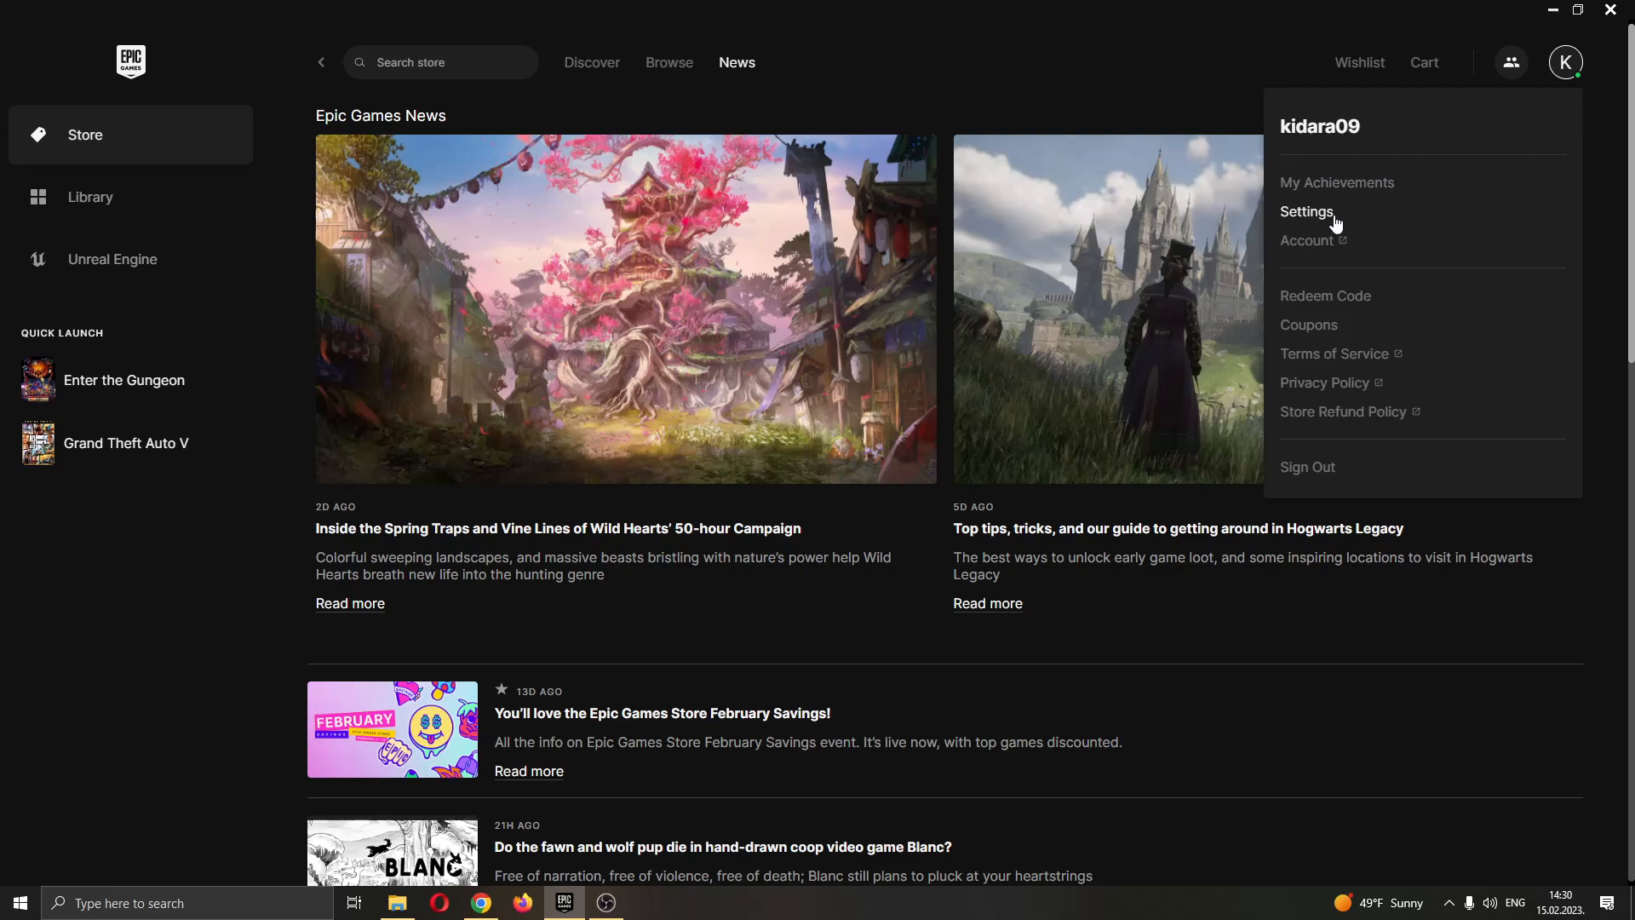
pyautogui.moveTo(1352, 248)
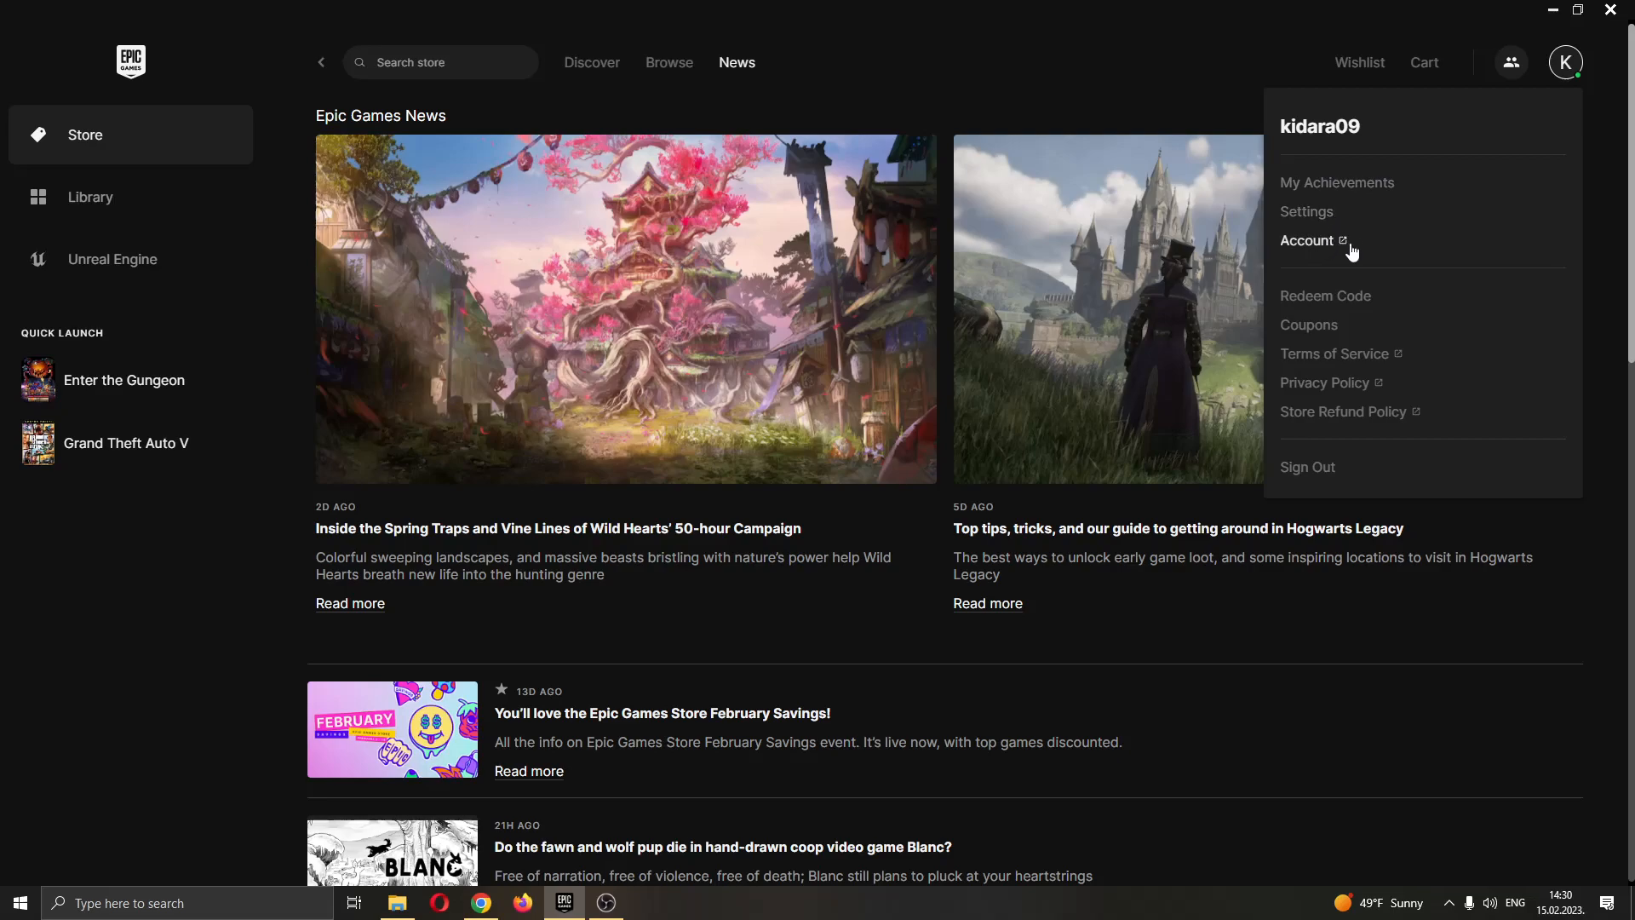
pyautogui.moveTo(1323, 256)
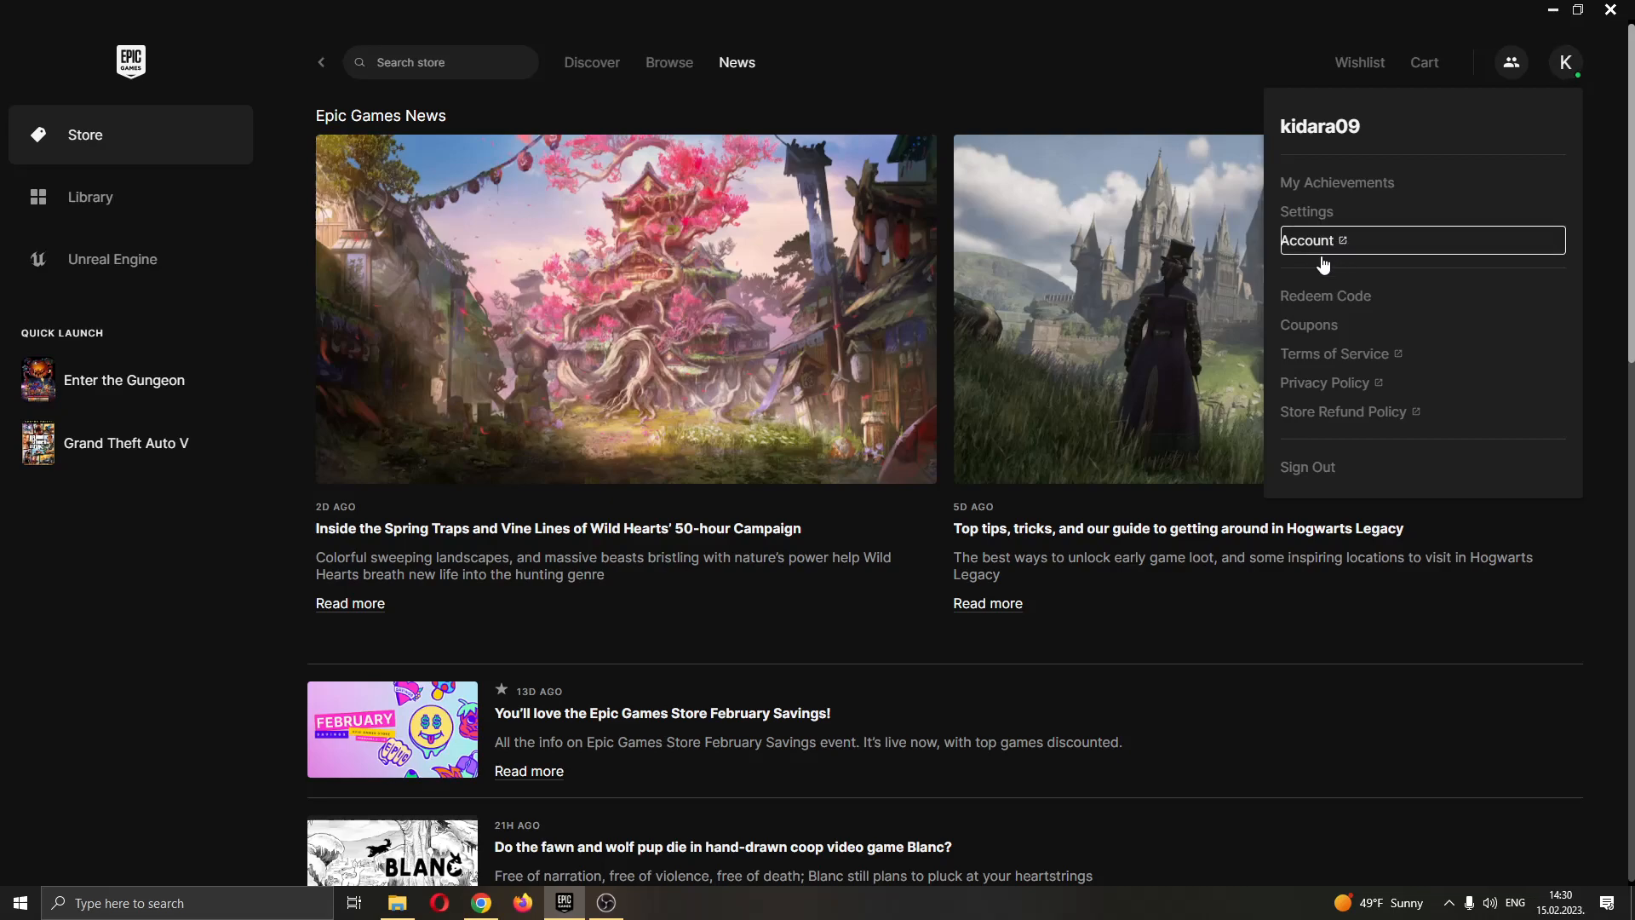
pyautogui.click(1307, 241)
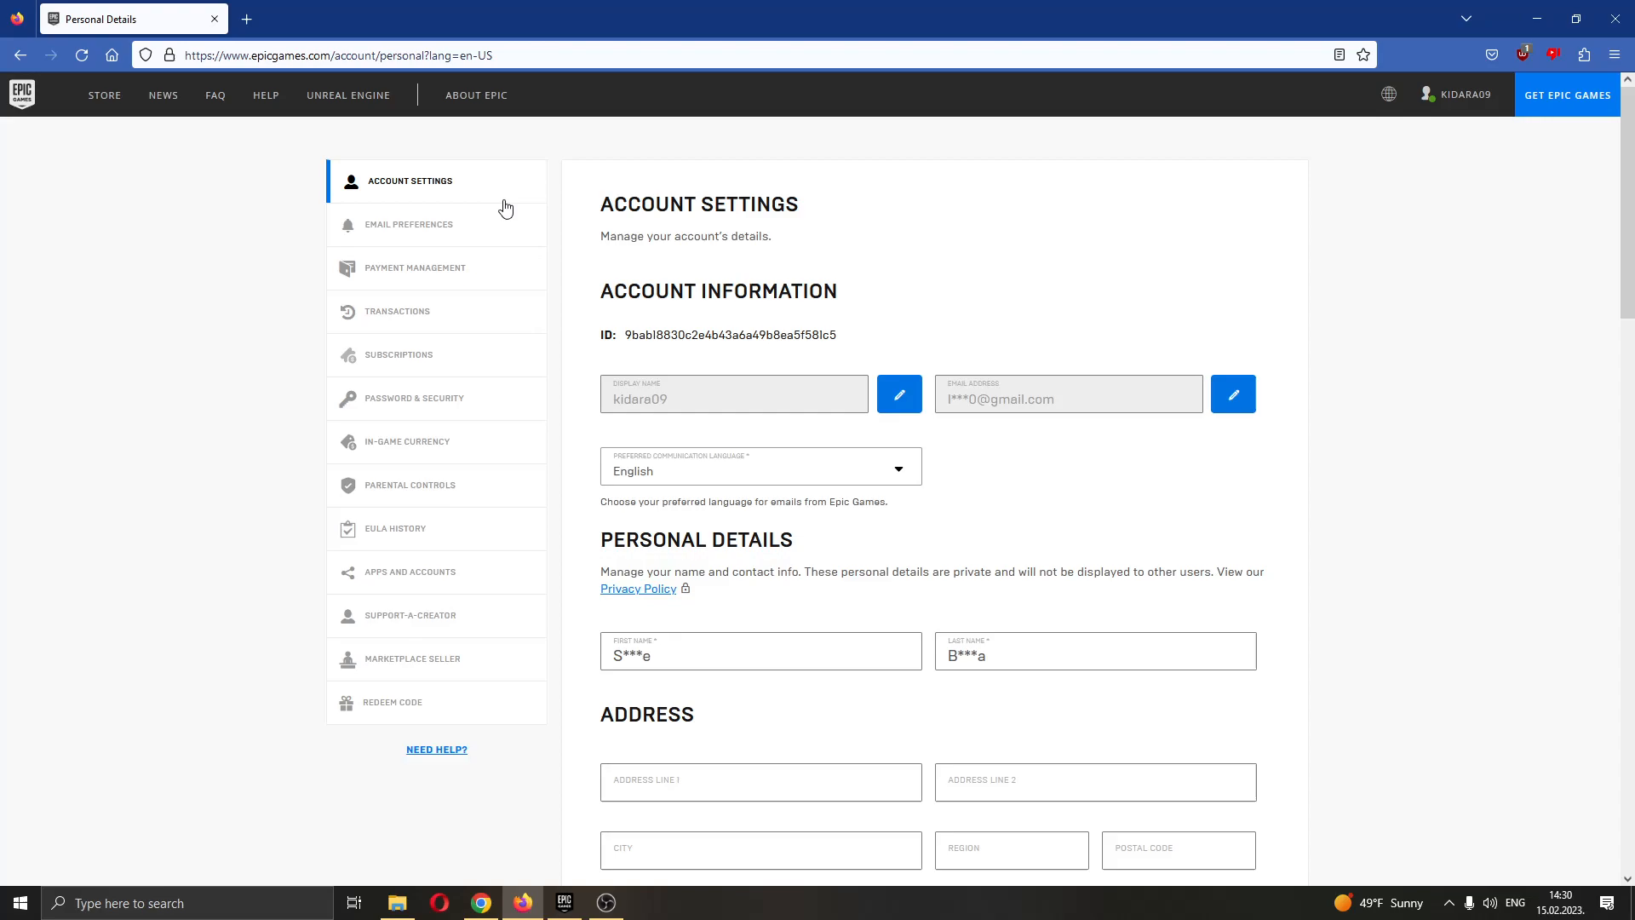
pyautogui.moveTo(497, 178)
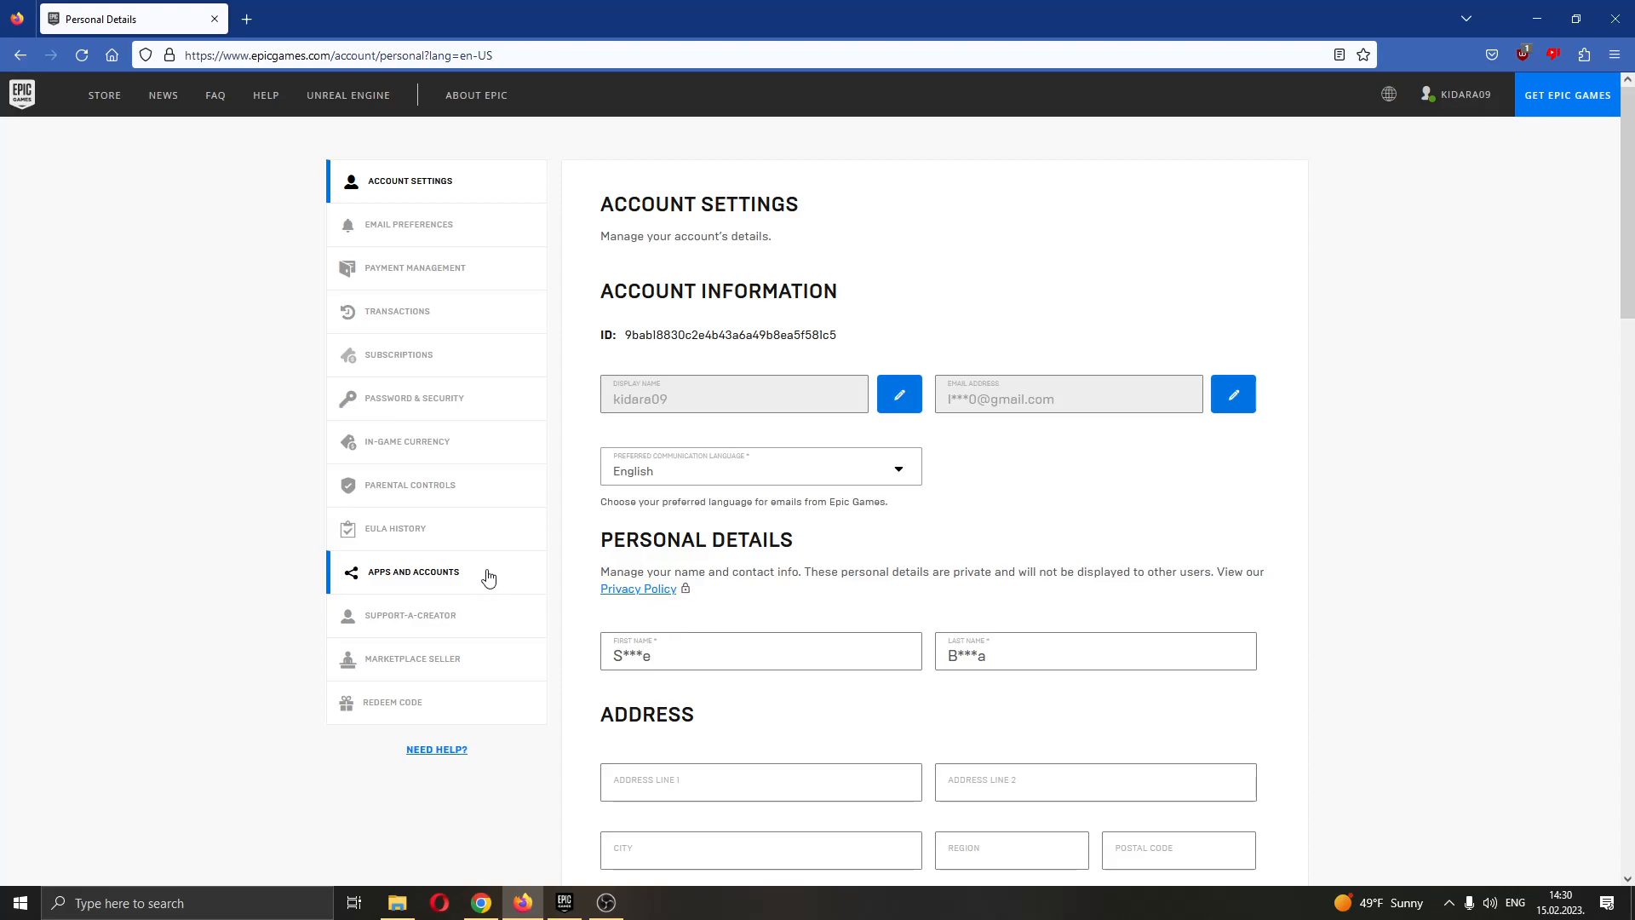
pyautogui.moveTo(484, 576)
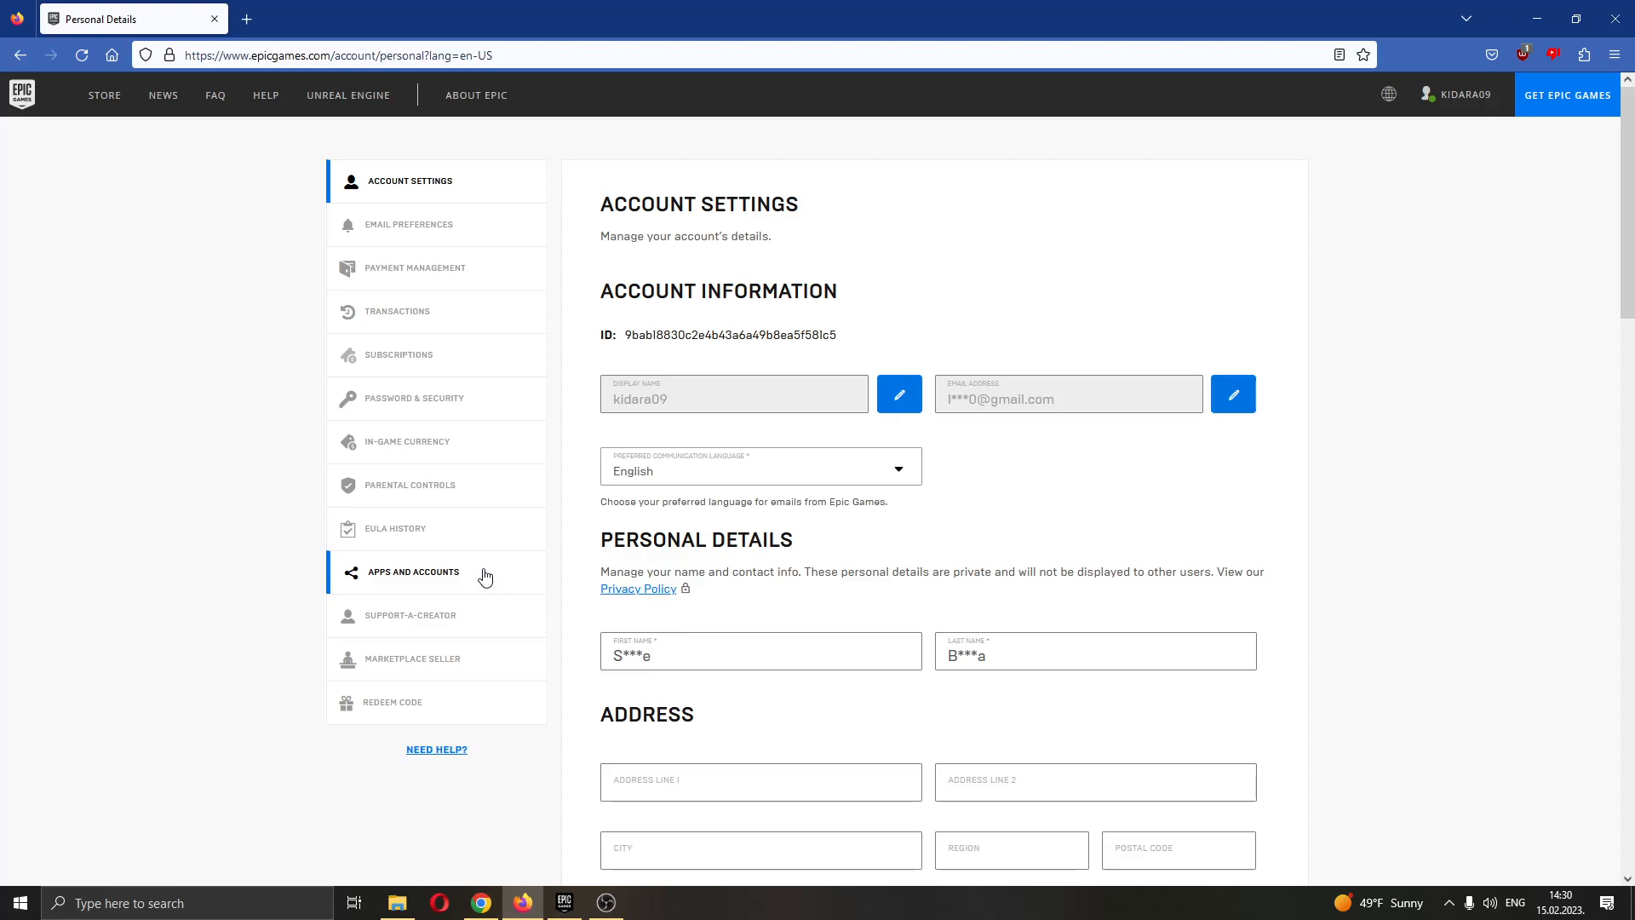
# - Go to the Apps and Accounts page in the account sidebar
pyautogui.click(413, 572)
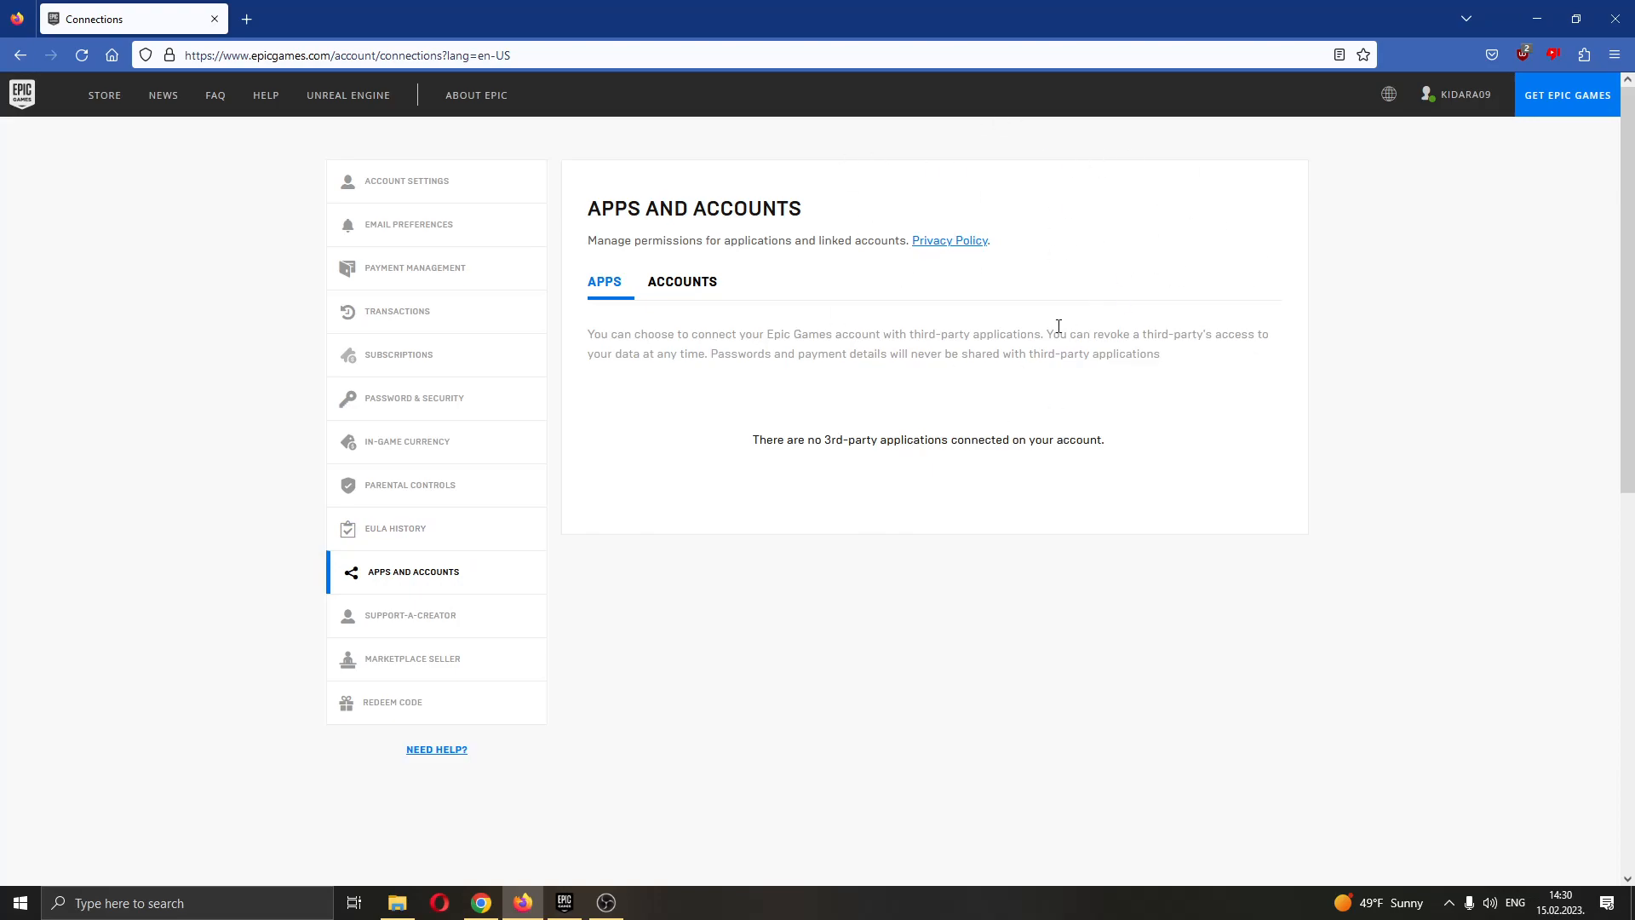
pyautogui.moveTo(628, 309)
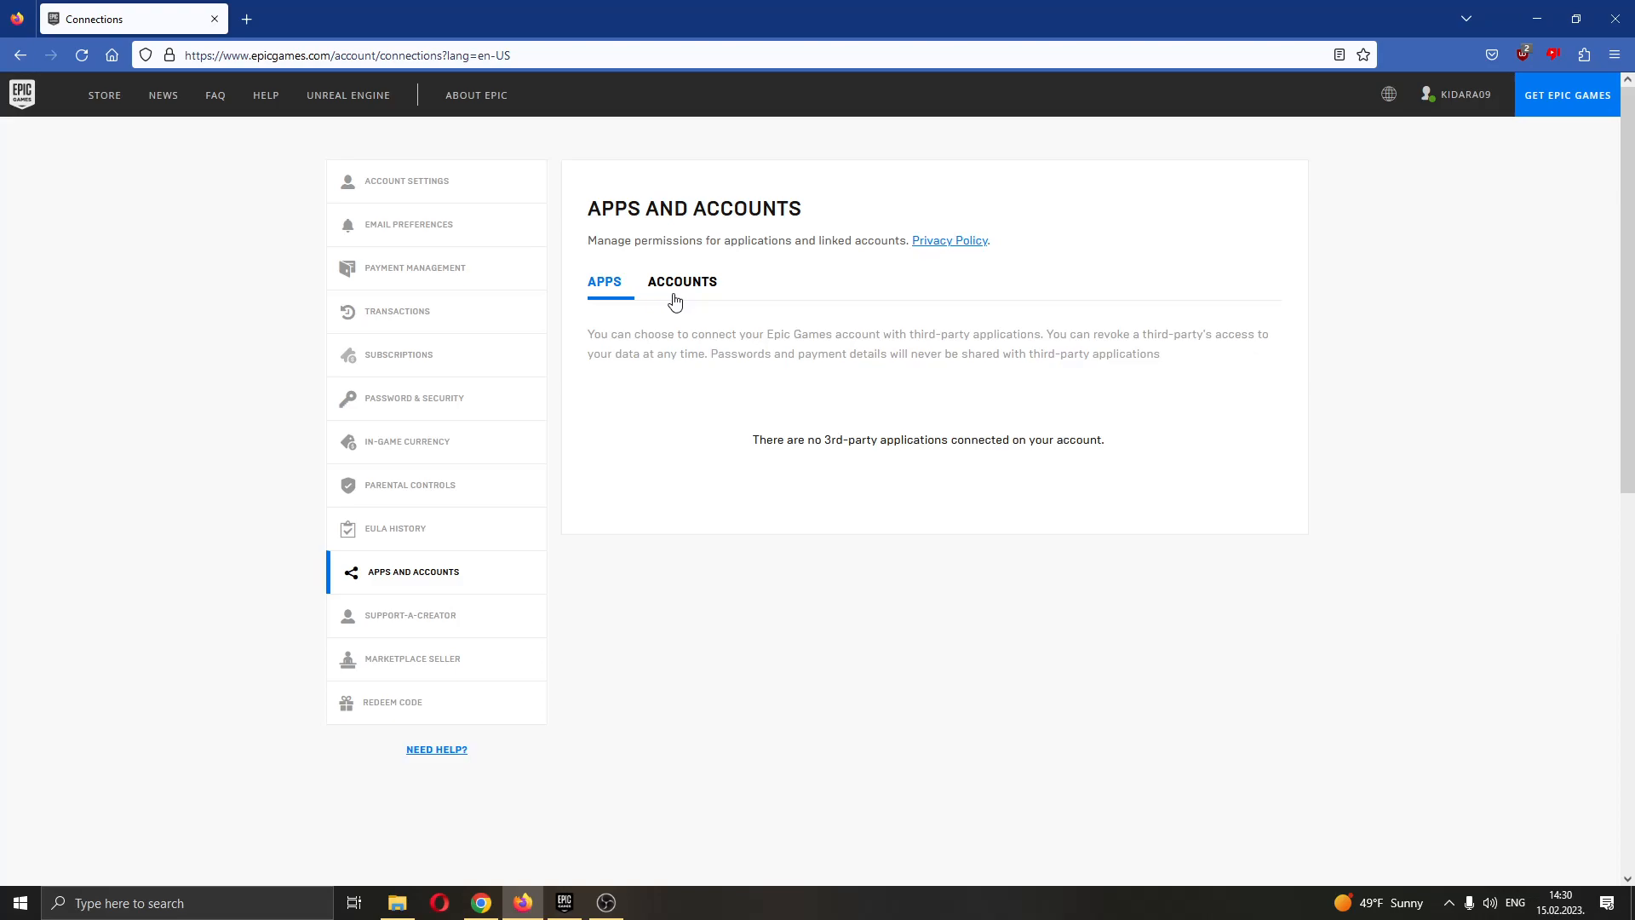
pyautogui.moveTo(640, 271)
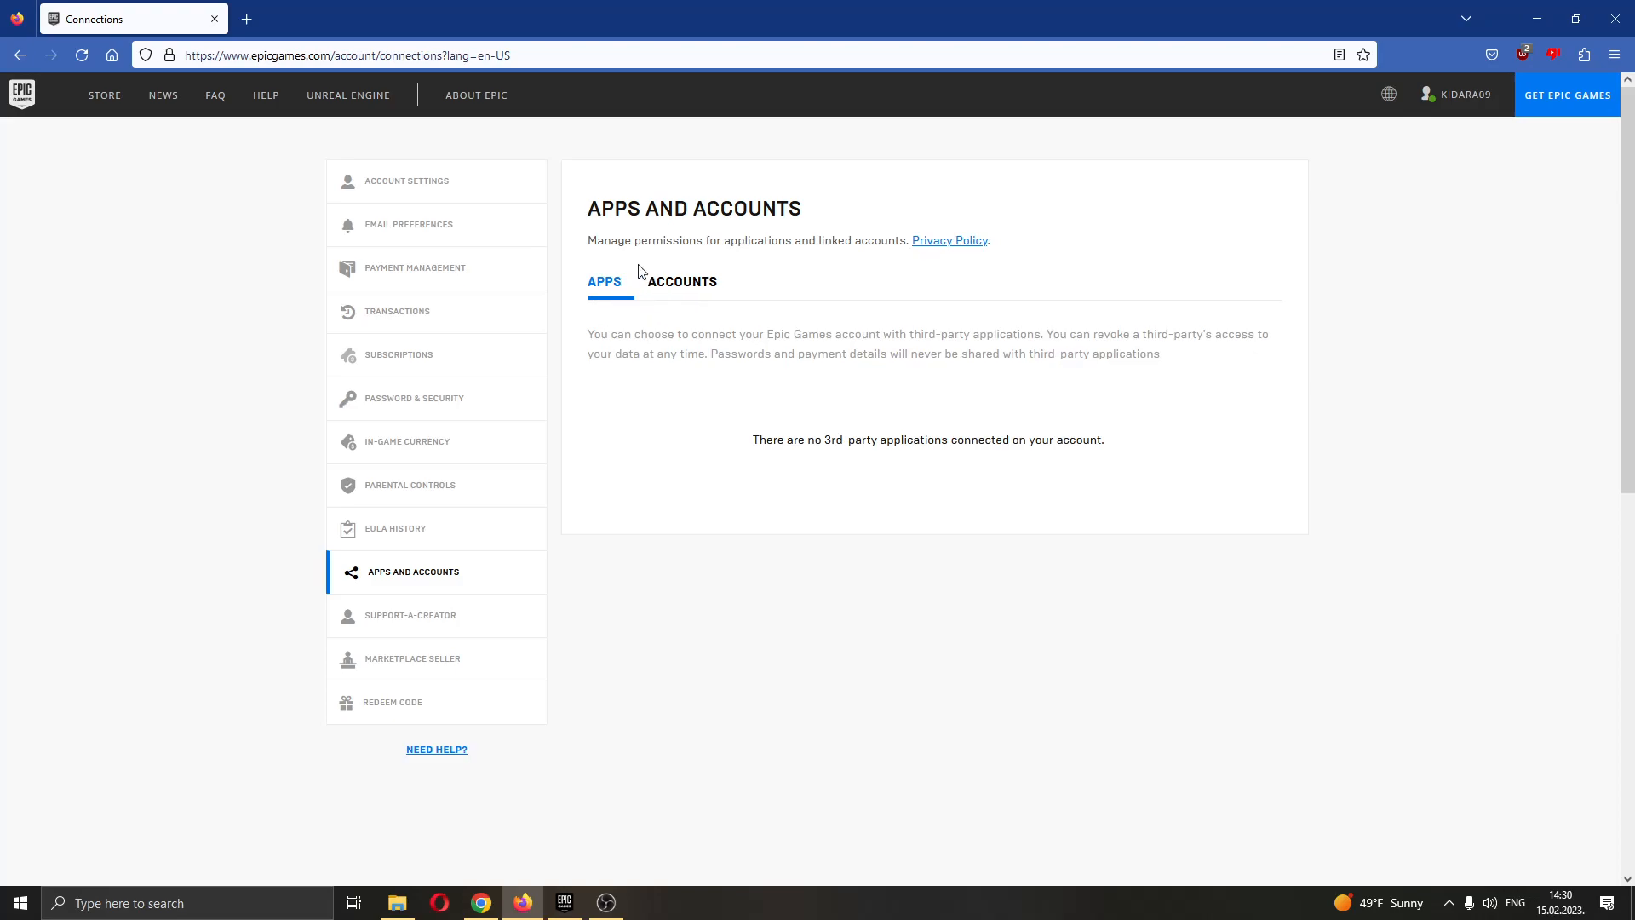
pyautogui.moveTo(694, 287)
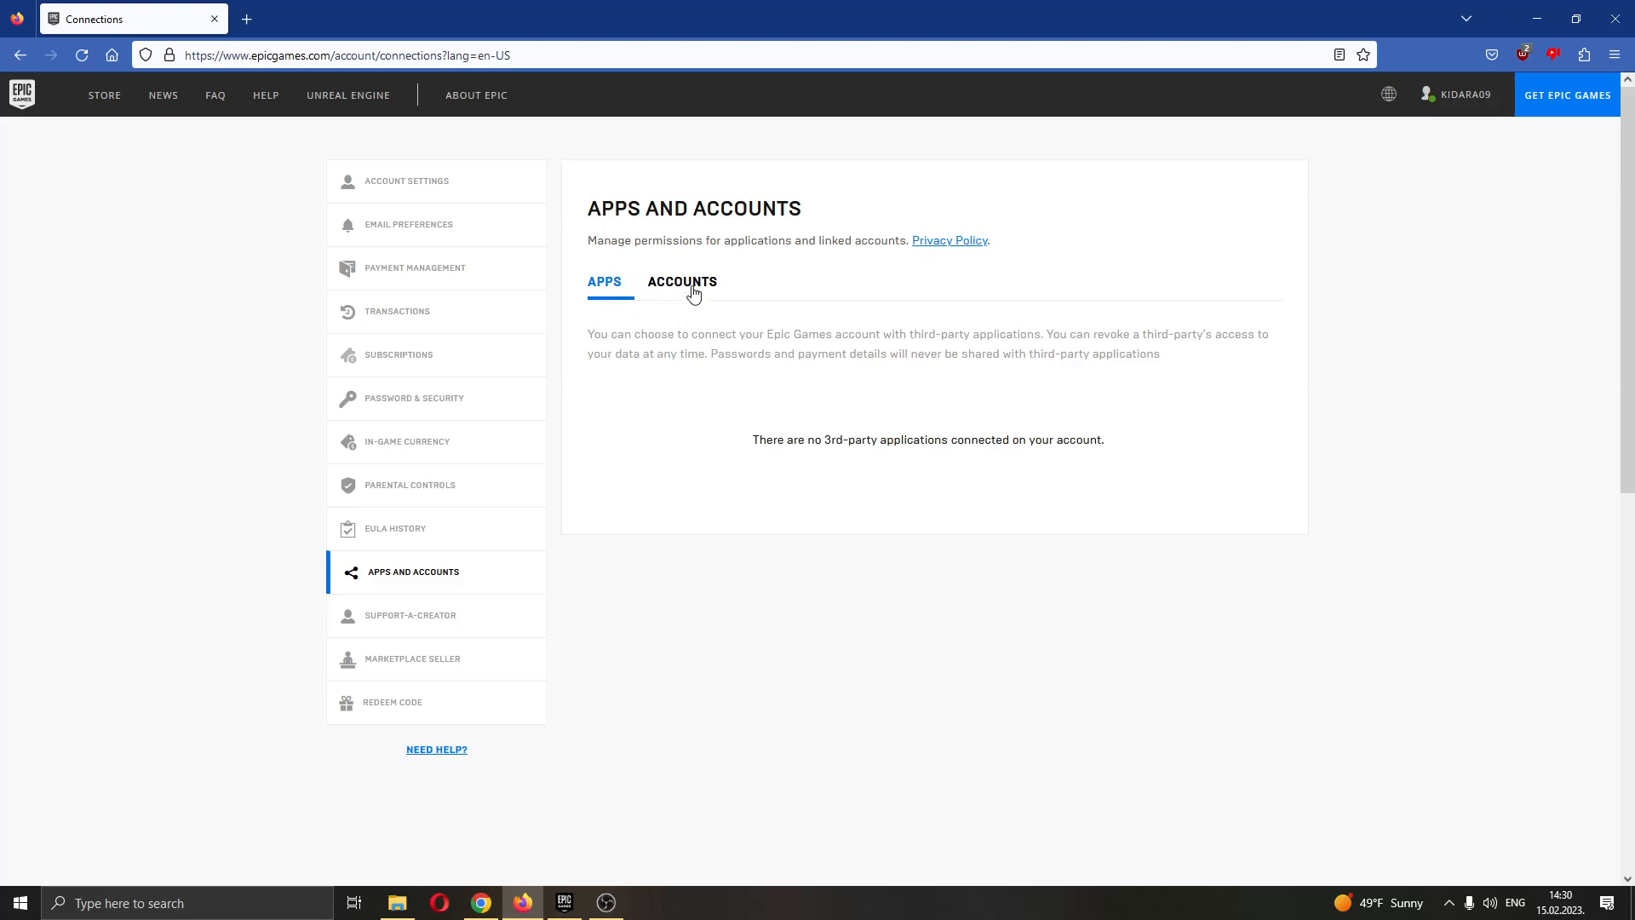
# - Show the Accounts tab and scroll to the Steam, GitHub, Twitch, Xbox, PSN and Nintendo connect buttons
pyautogui.click(682, 280)
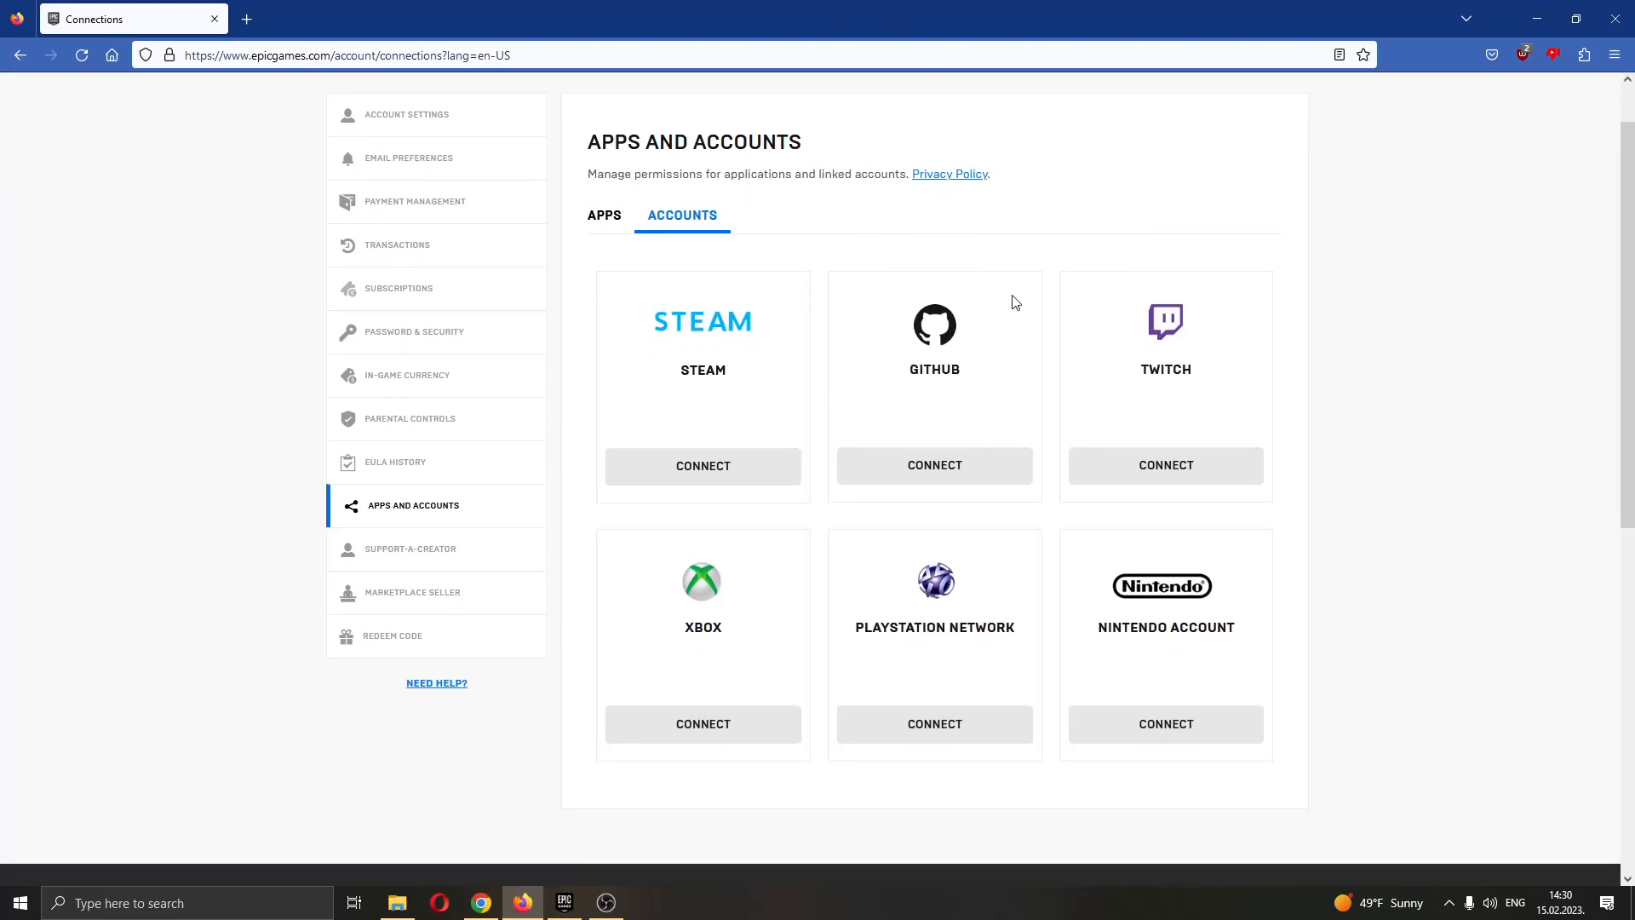
pyautogui.moveTo(1008, 285)
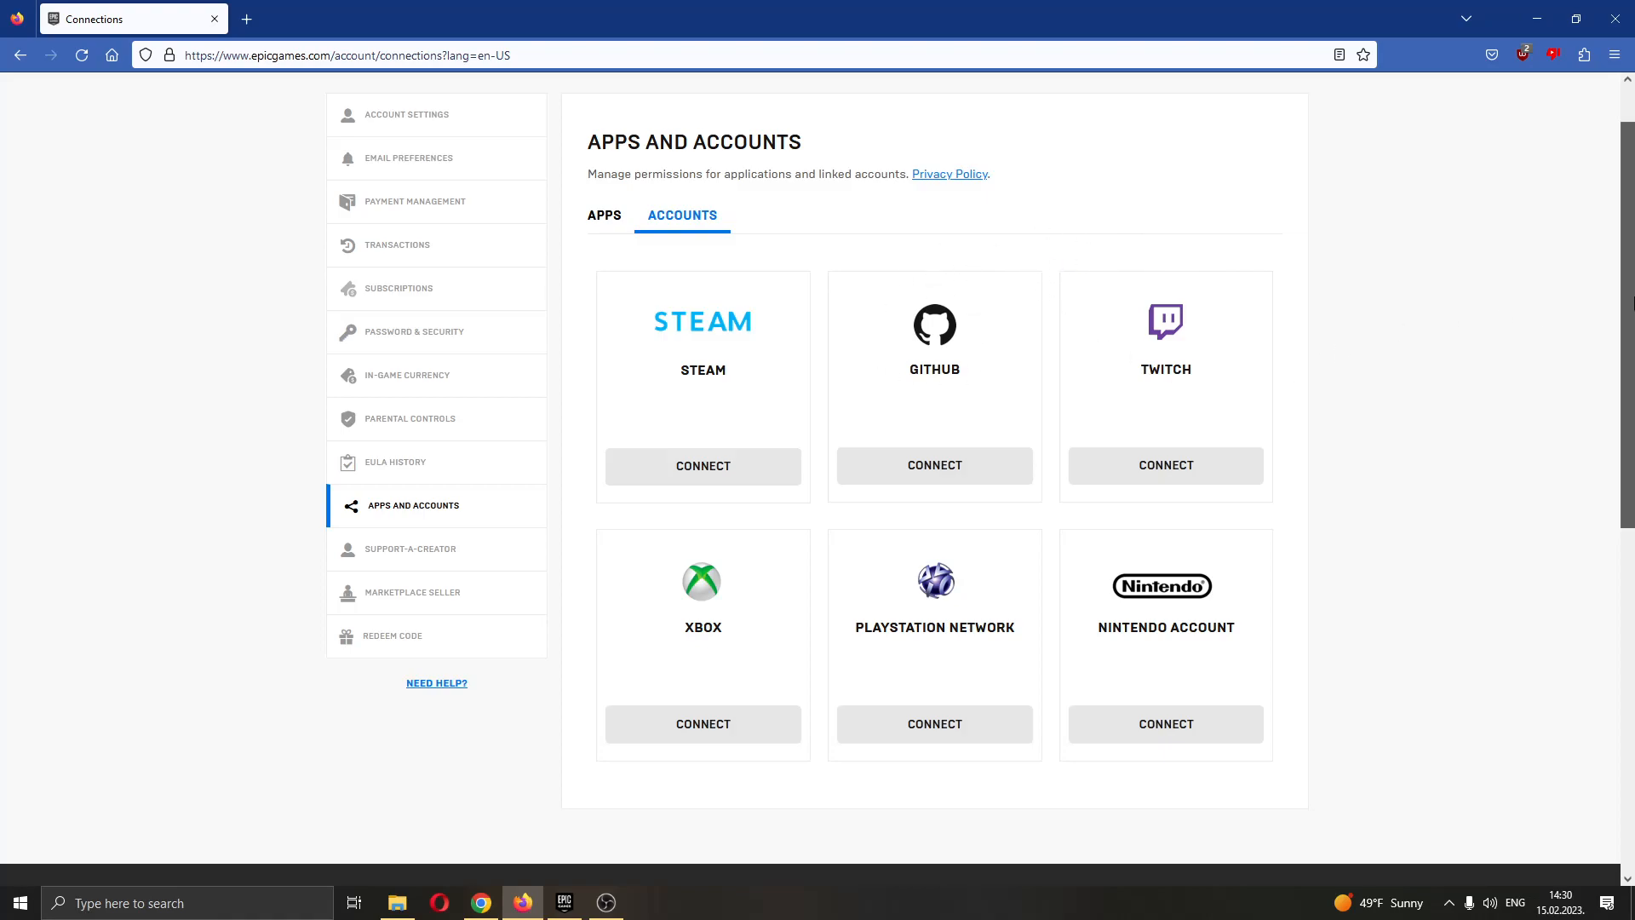
pyautogui.scroll(-3)
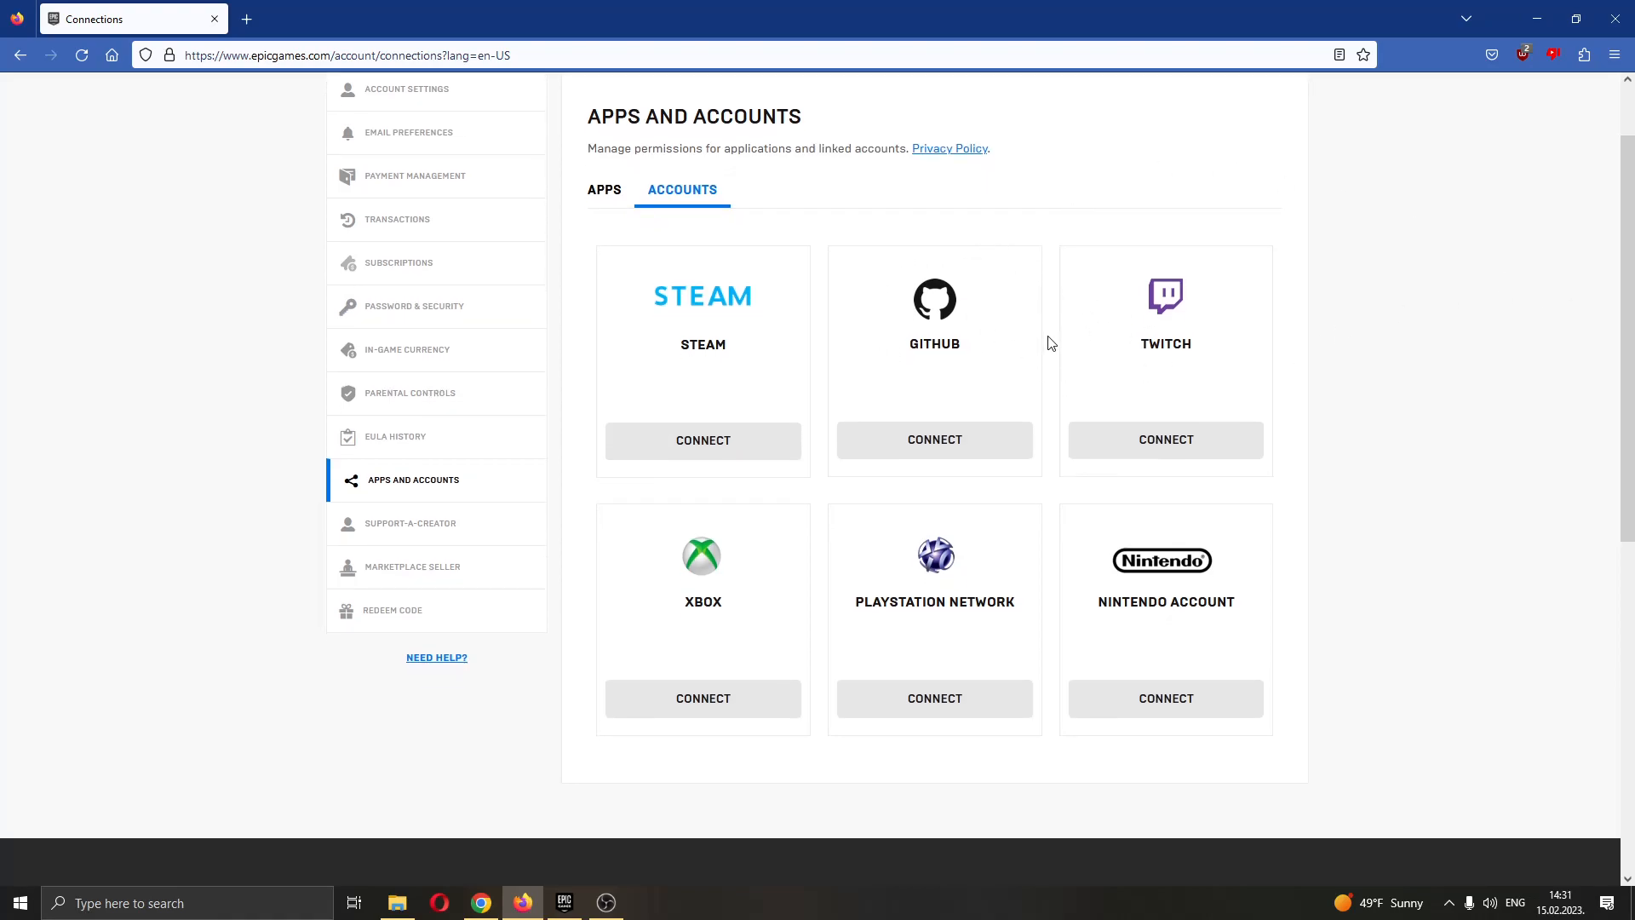
pyautogui.moveTo(1102, 480)
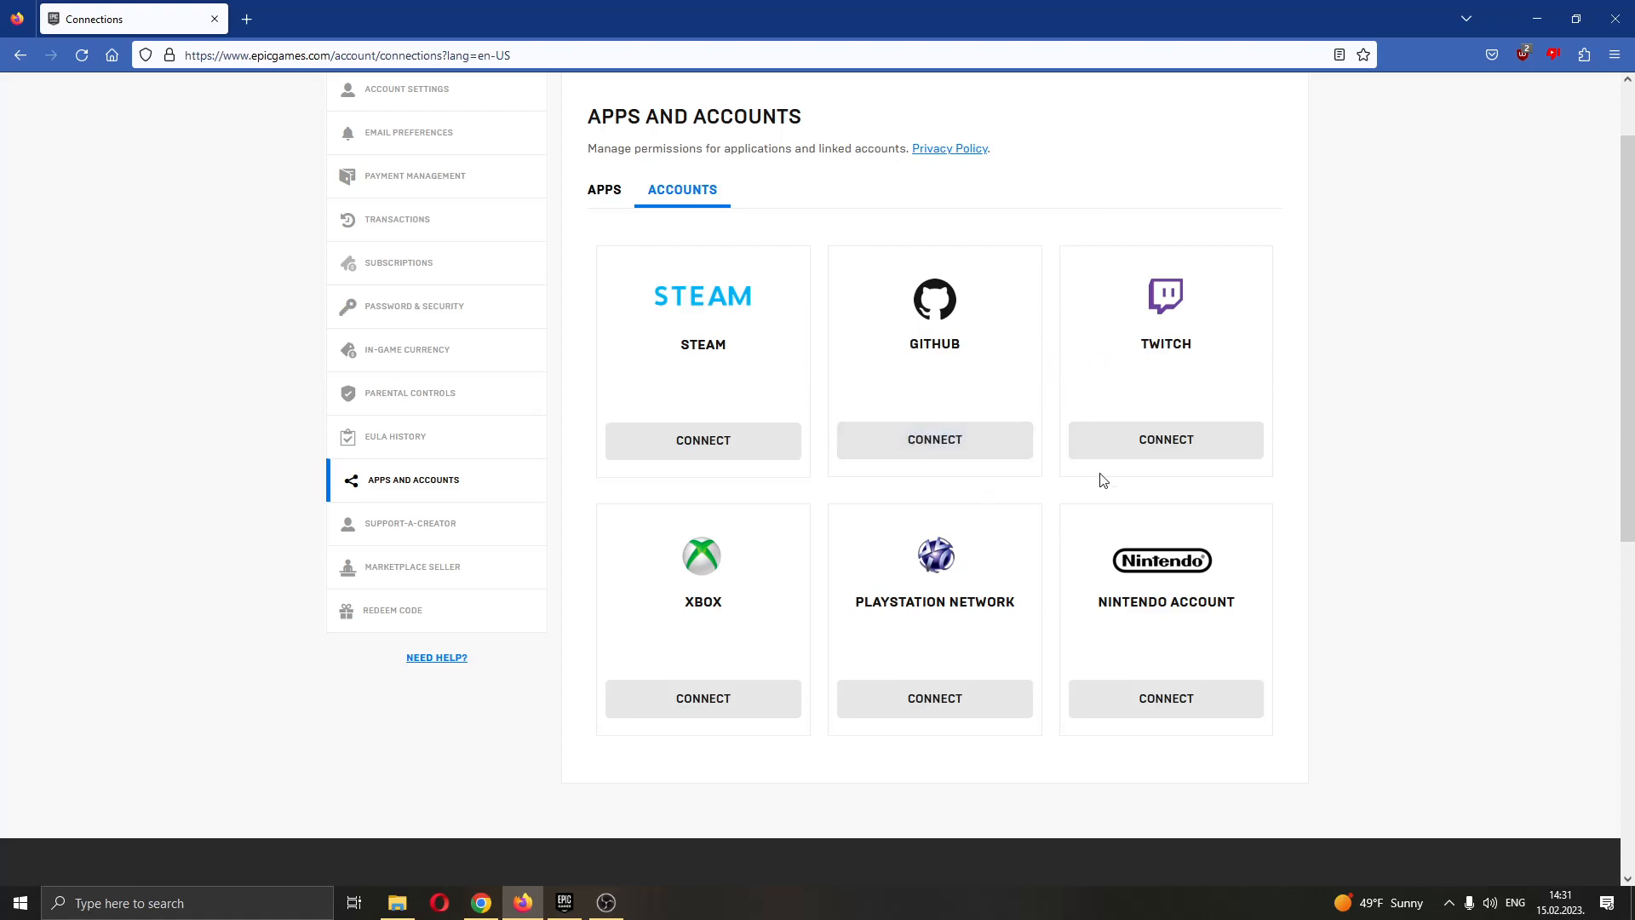
pyautogui.scroll(-3)
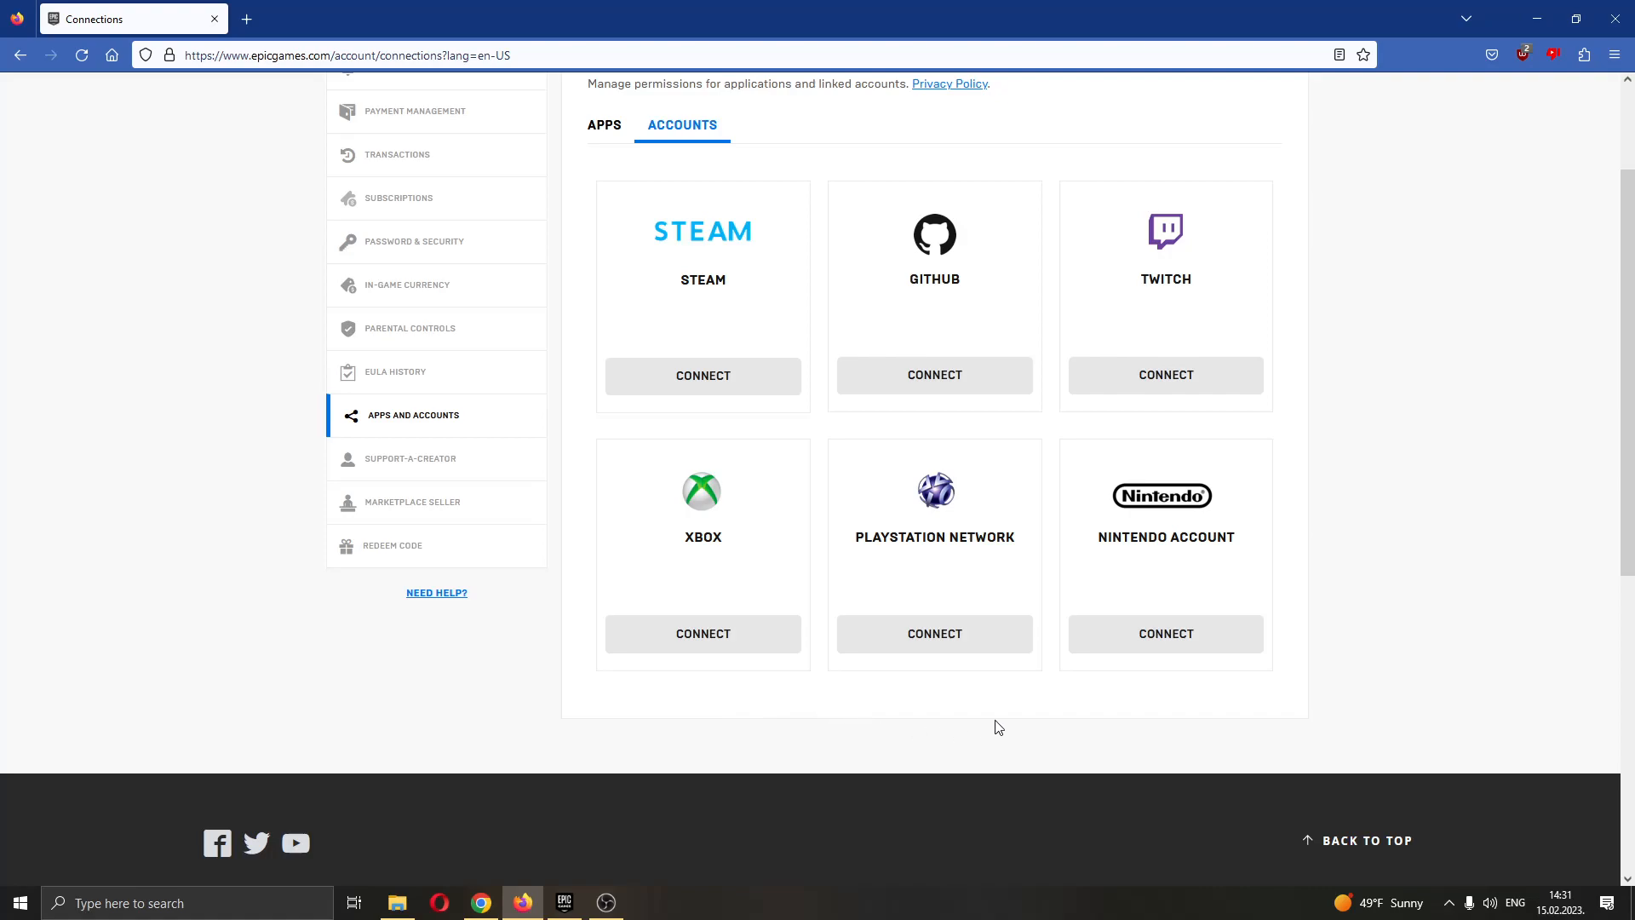
pyautogui.moveTo(887, 740)
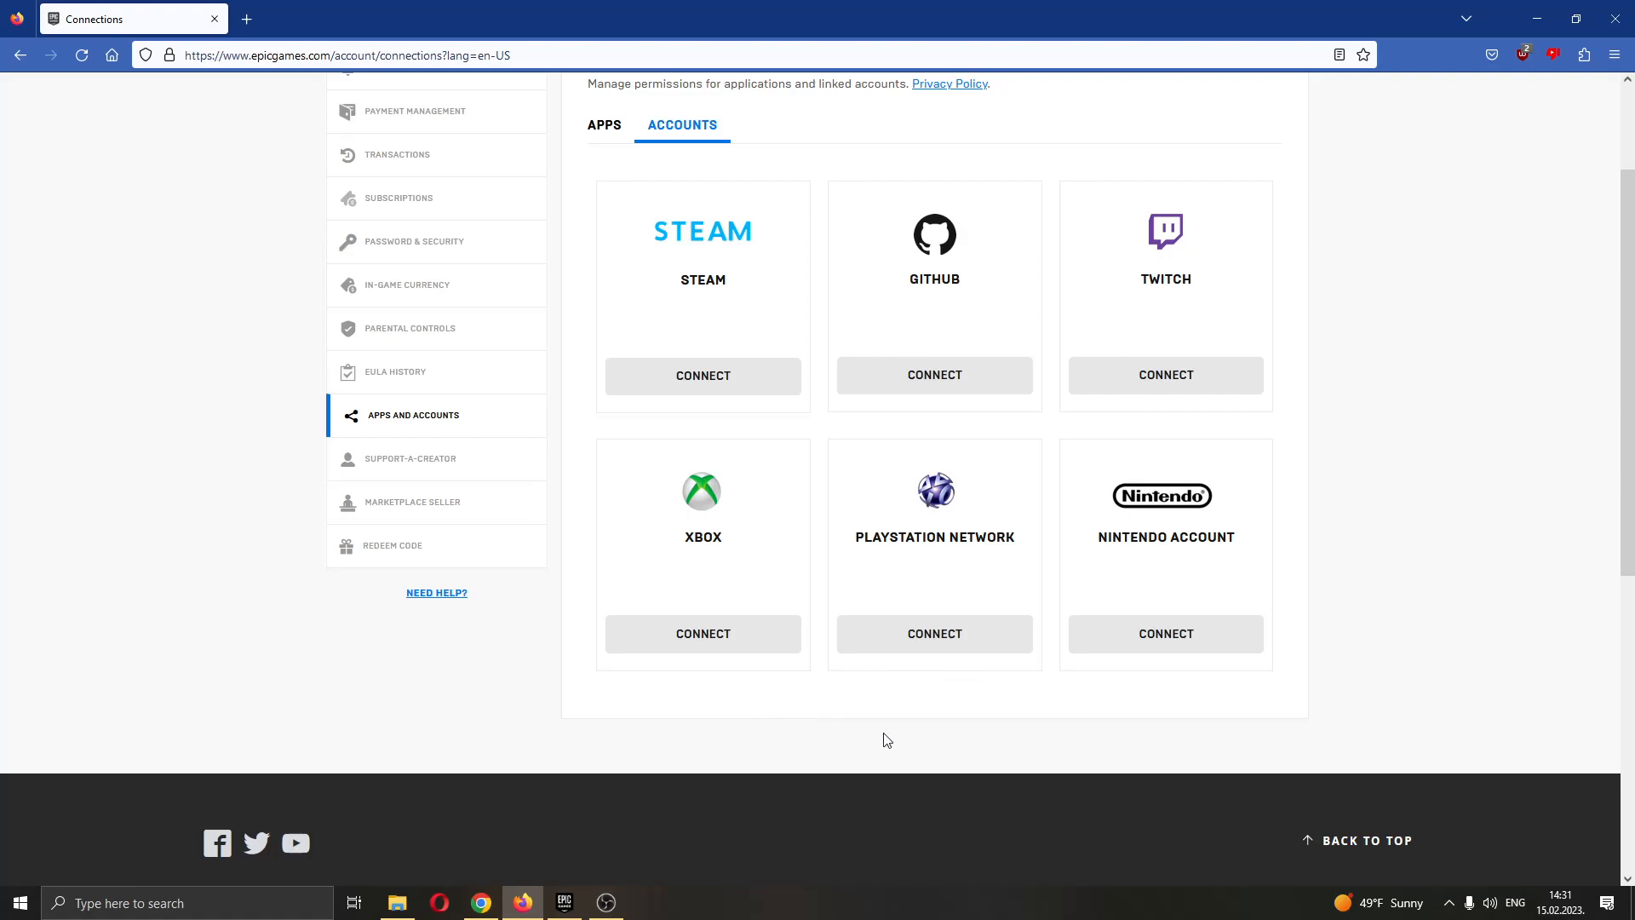
pyautogui.scroll(-3)
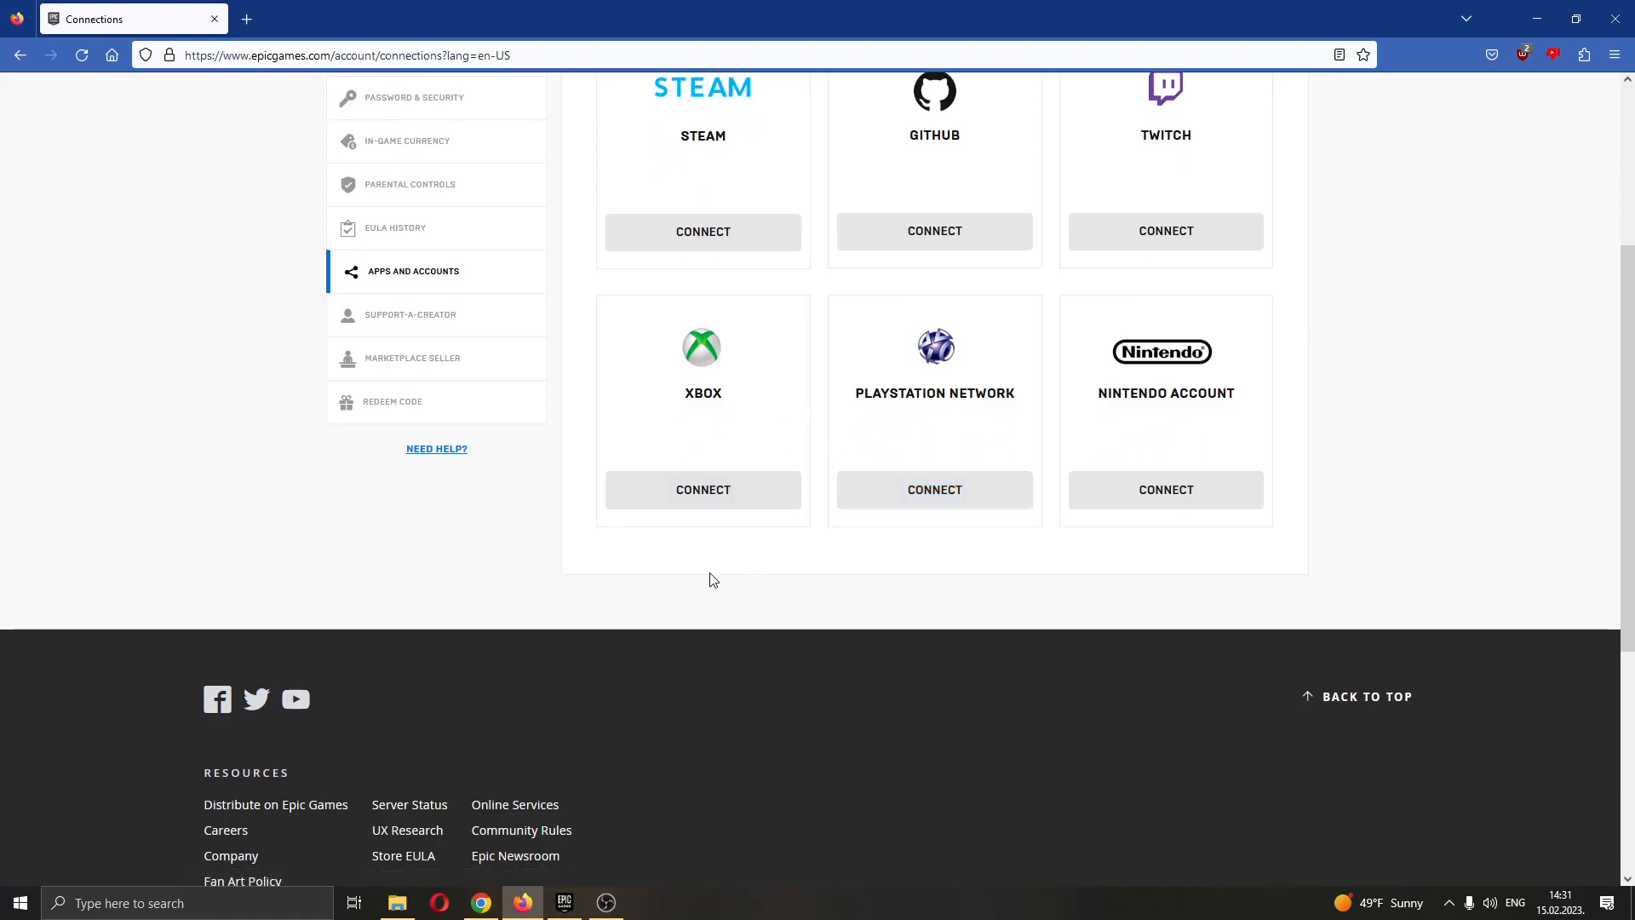
pyautogui.moveTo(702, 489)
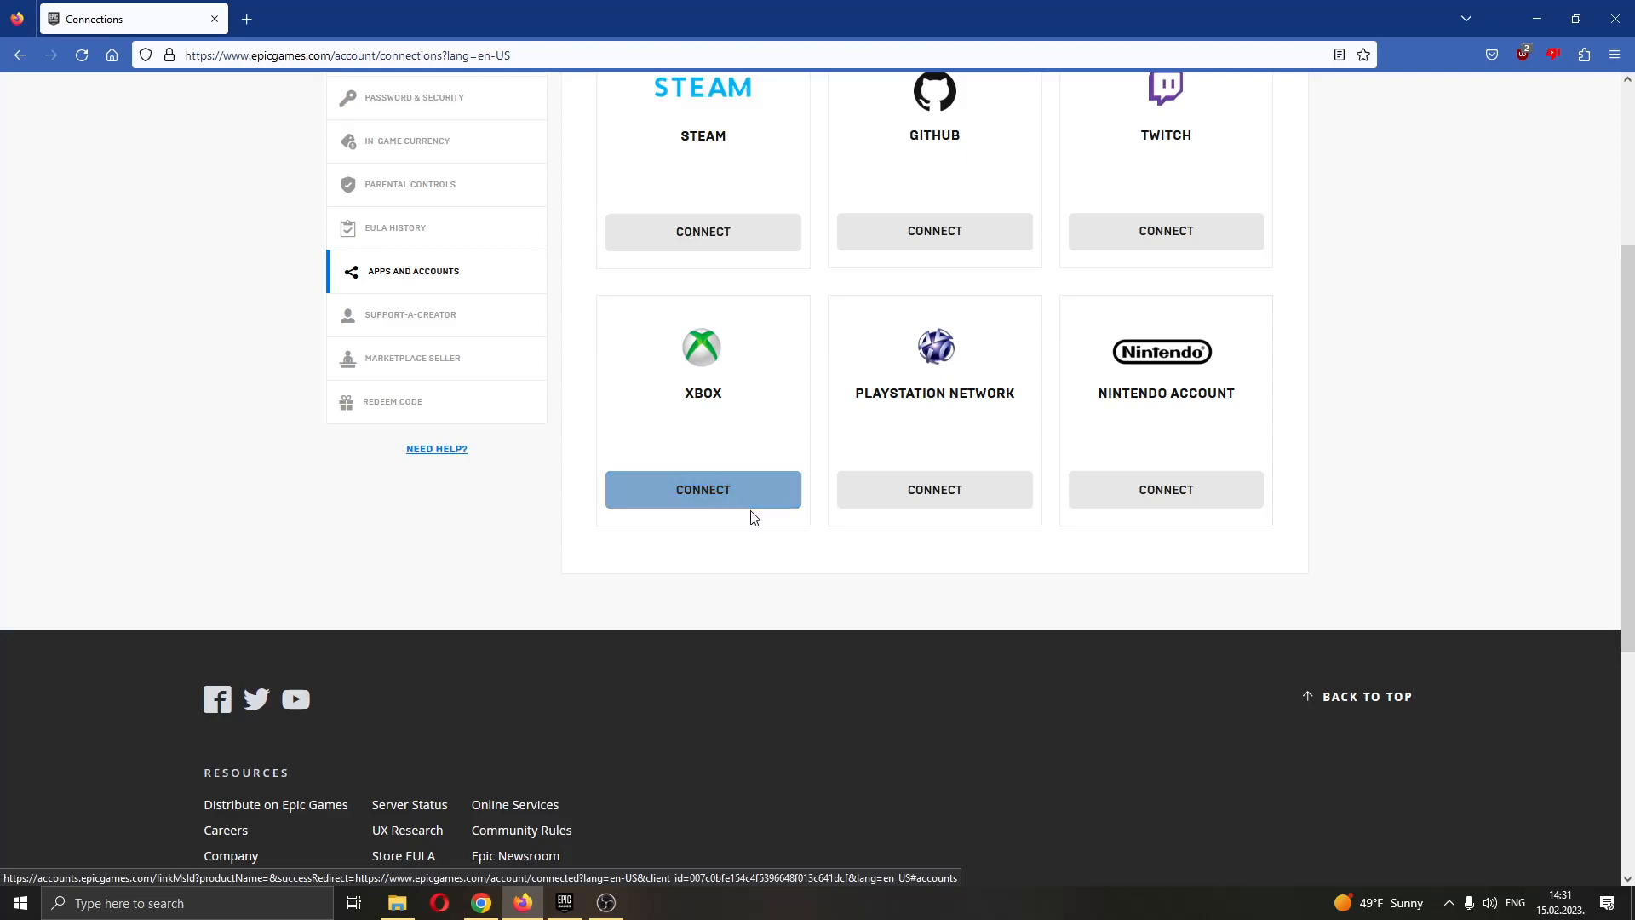
pyautogui.moveTo(755, 609)
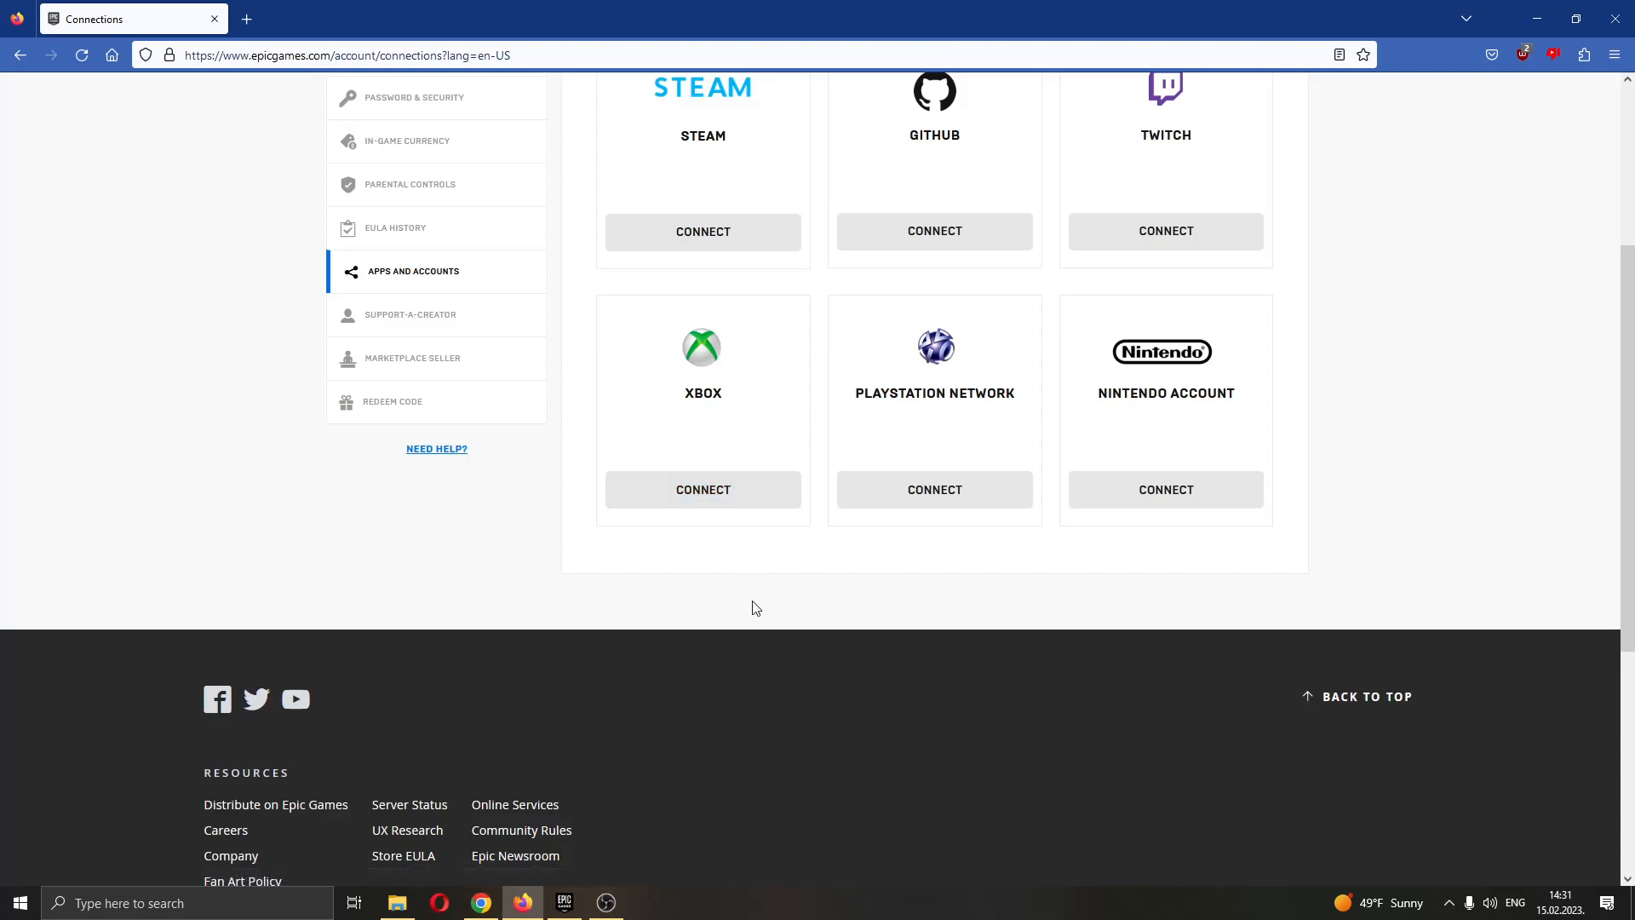
pyautogui.moveTo(745, 623)
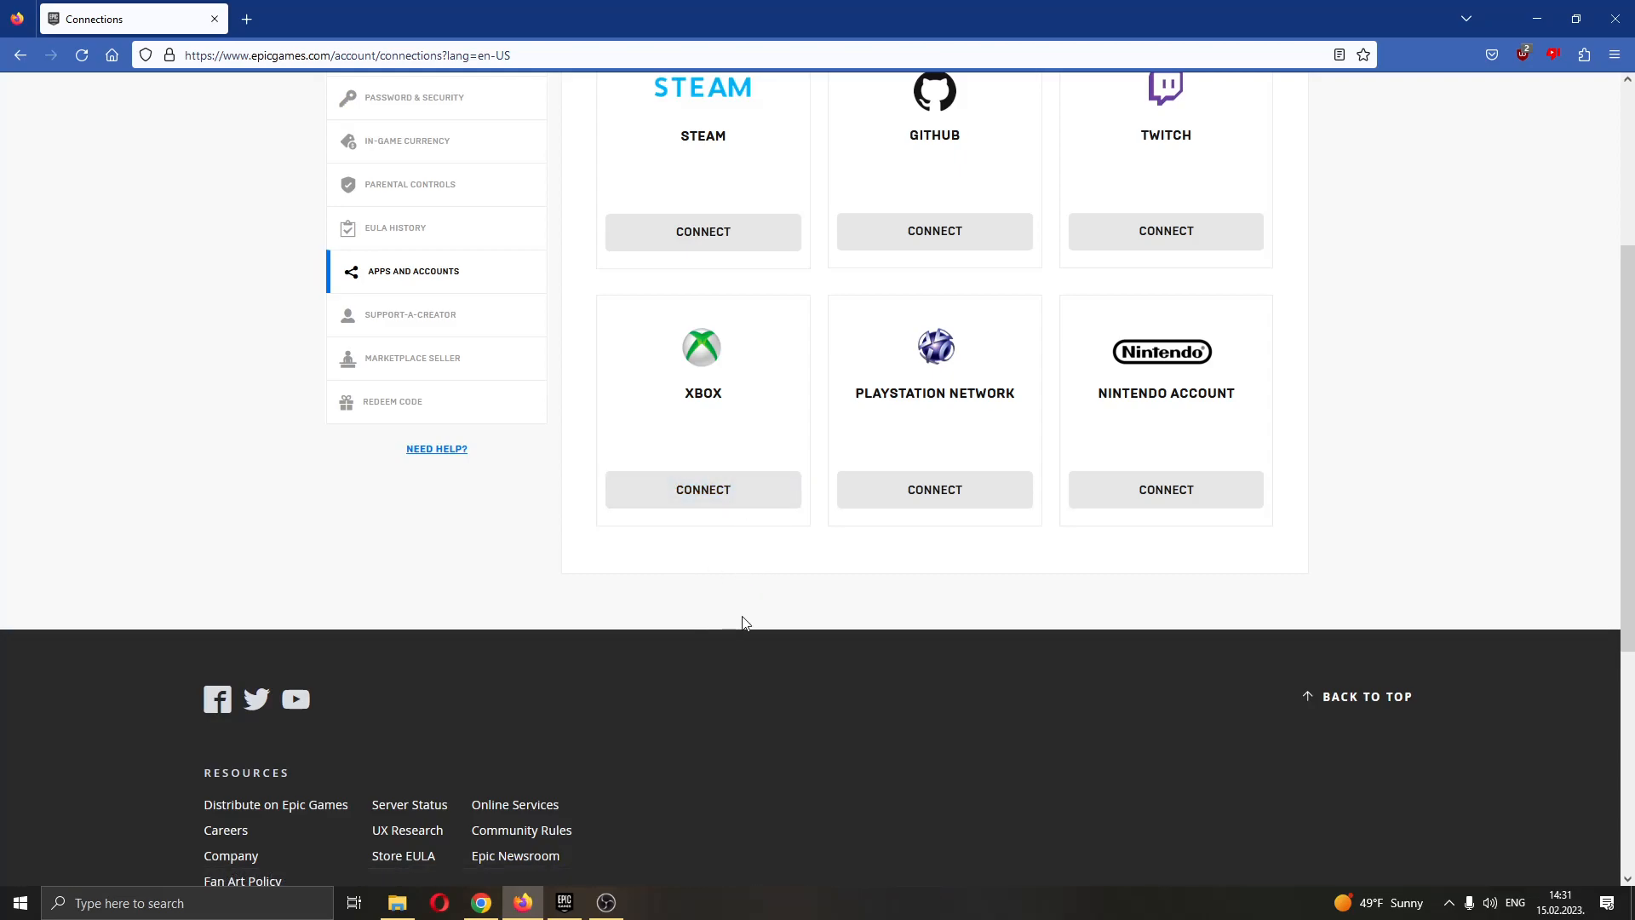
pyautogui.moveTo(793, 598)
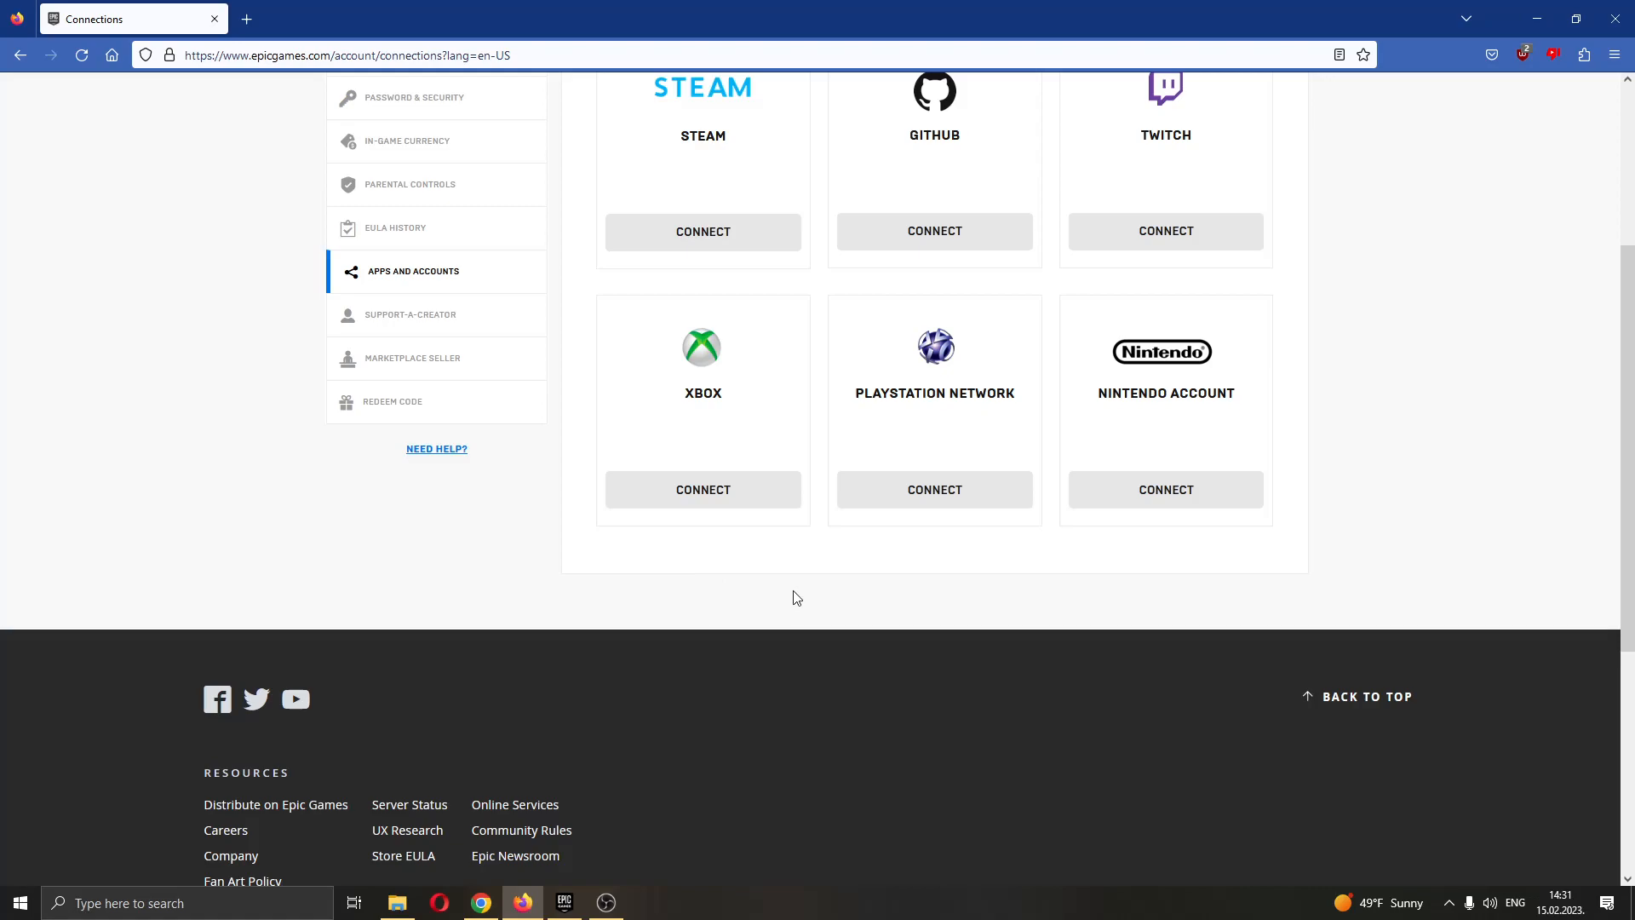
pyautogui.moveTo(806, 591)
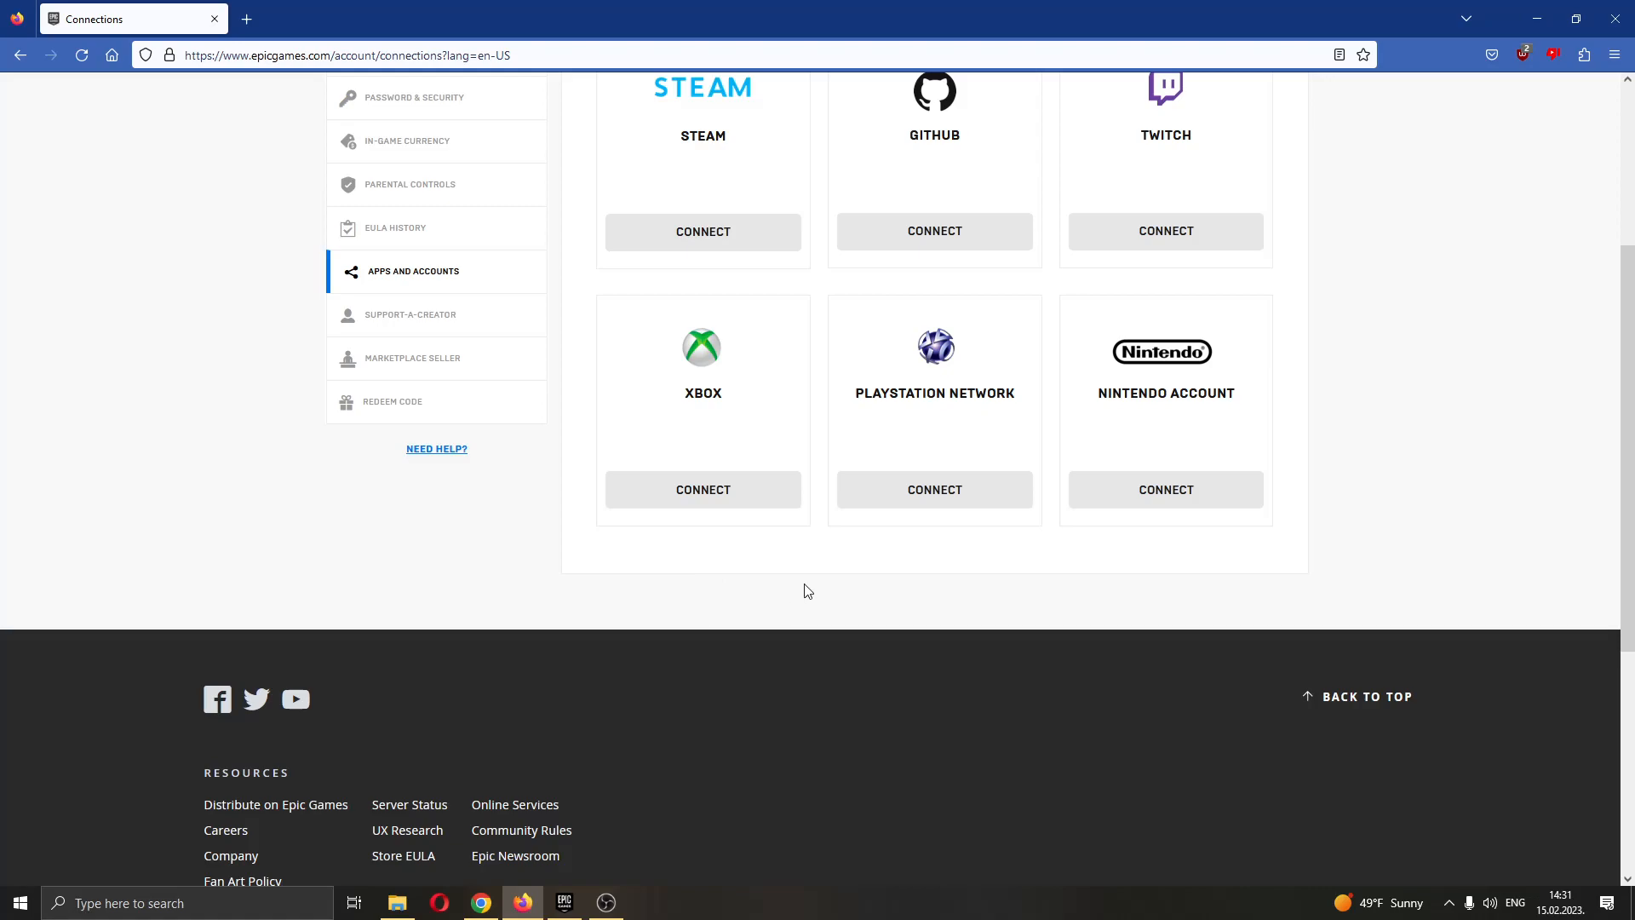
pyautogui.moveTo(827, 583)
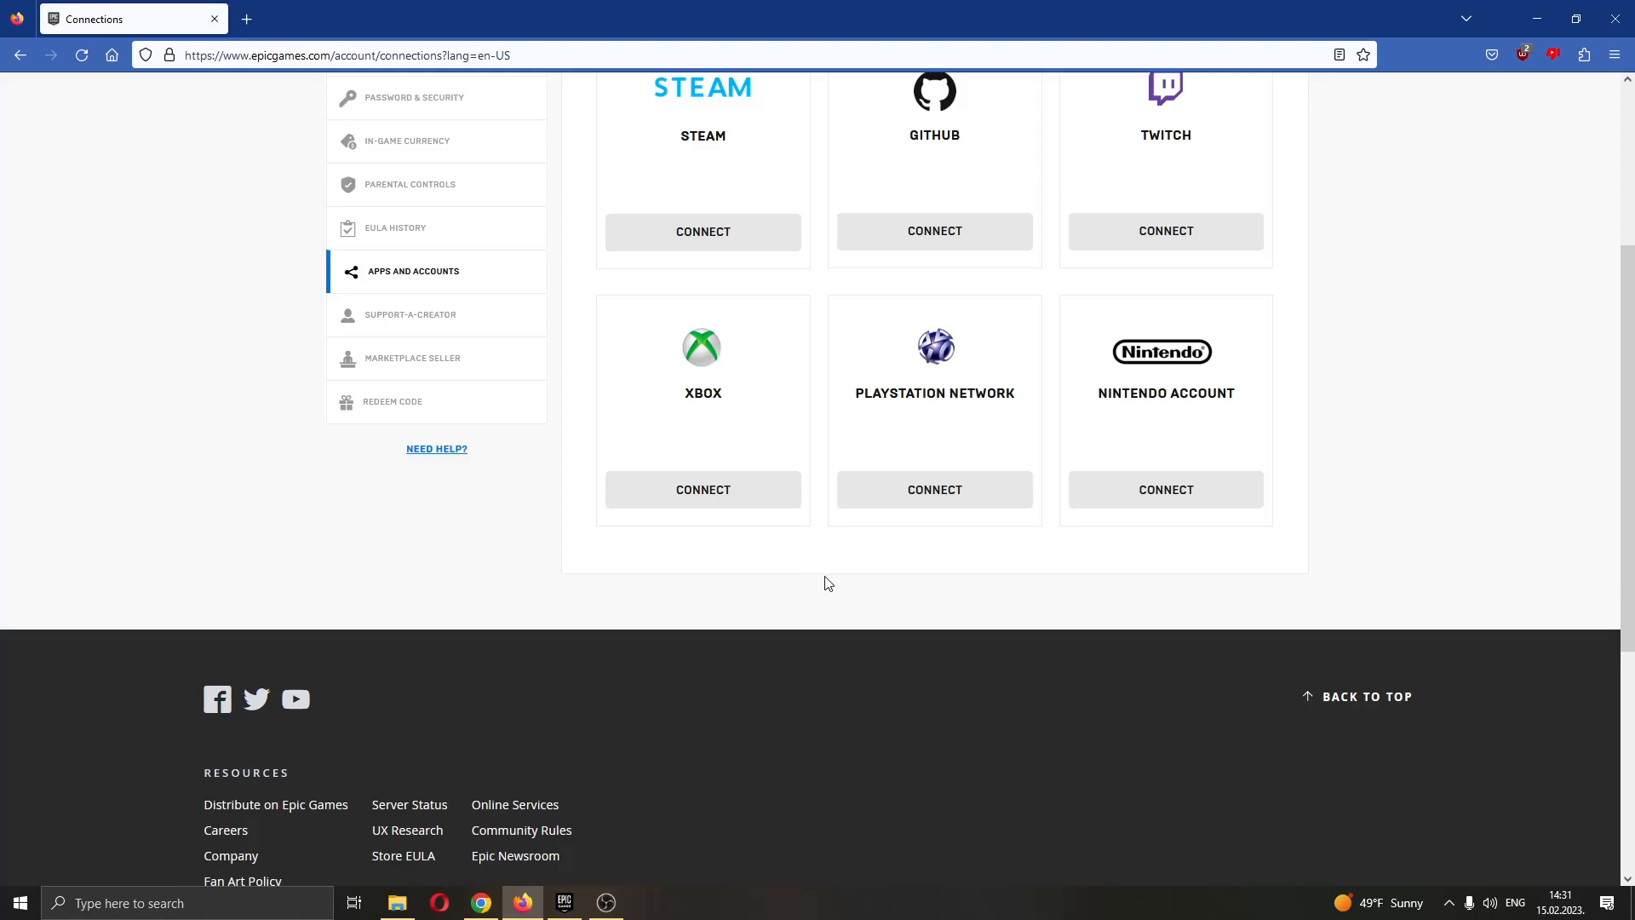